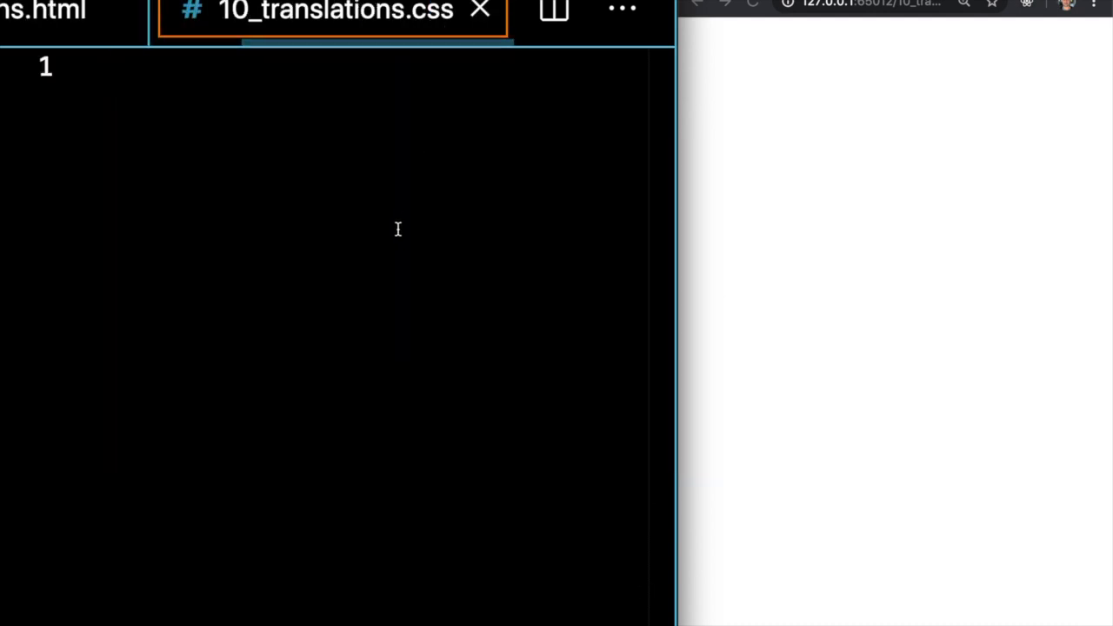
# - Write a div rule: 100px height and width, blue background, 1px solid black border
pyautogui.write('div')
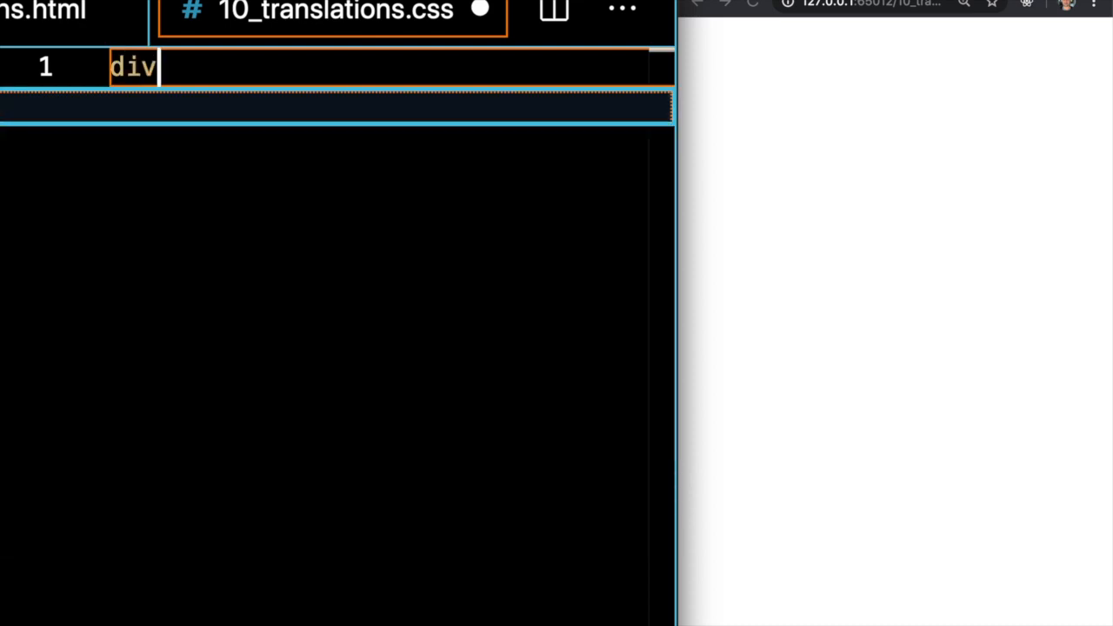
pyautogui.write('{')
pyautogui.write('widt')
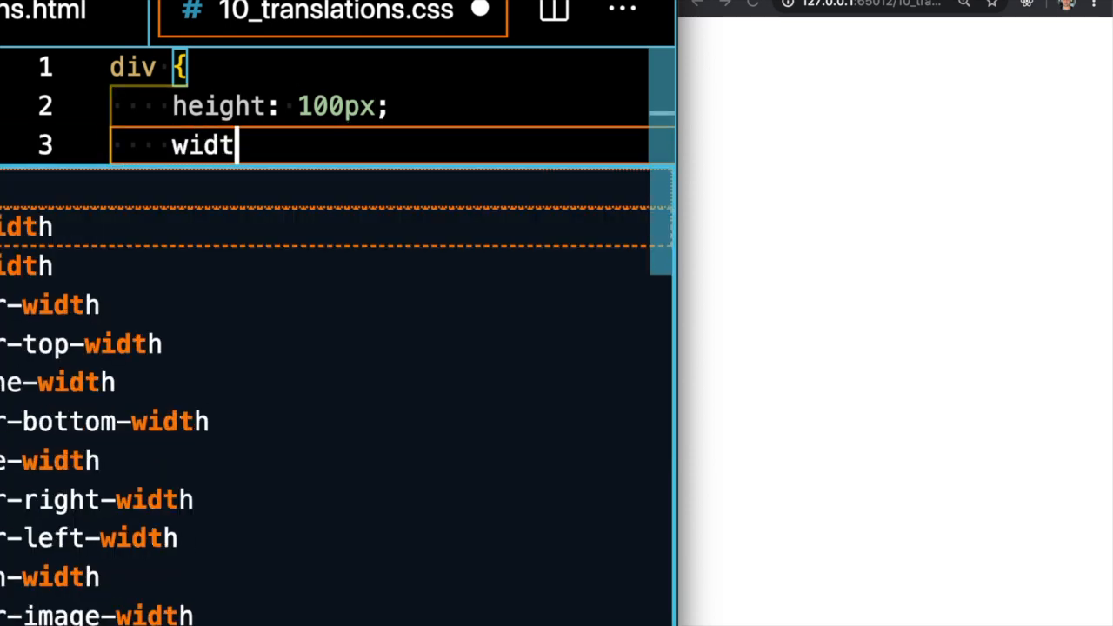
pyautogui.write('h: 100px;')
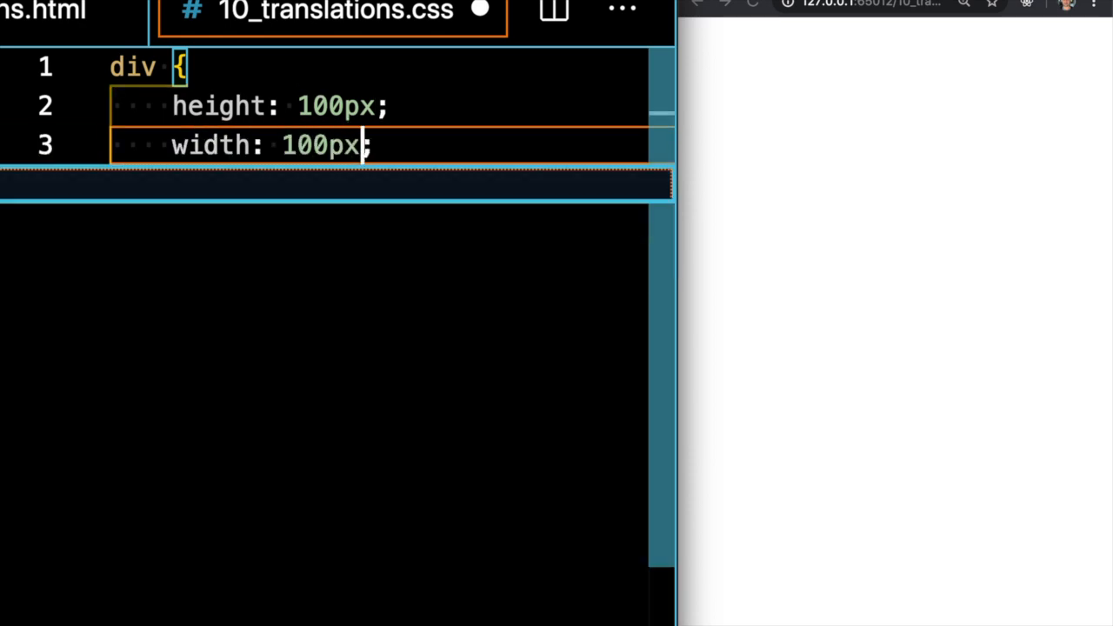
pyautogui.write('bac')
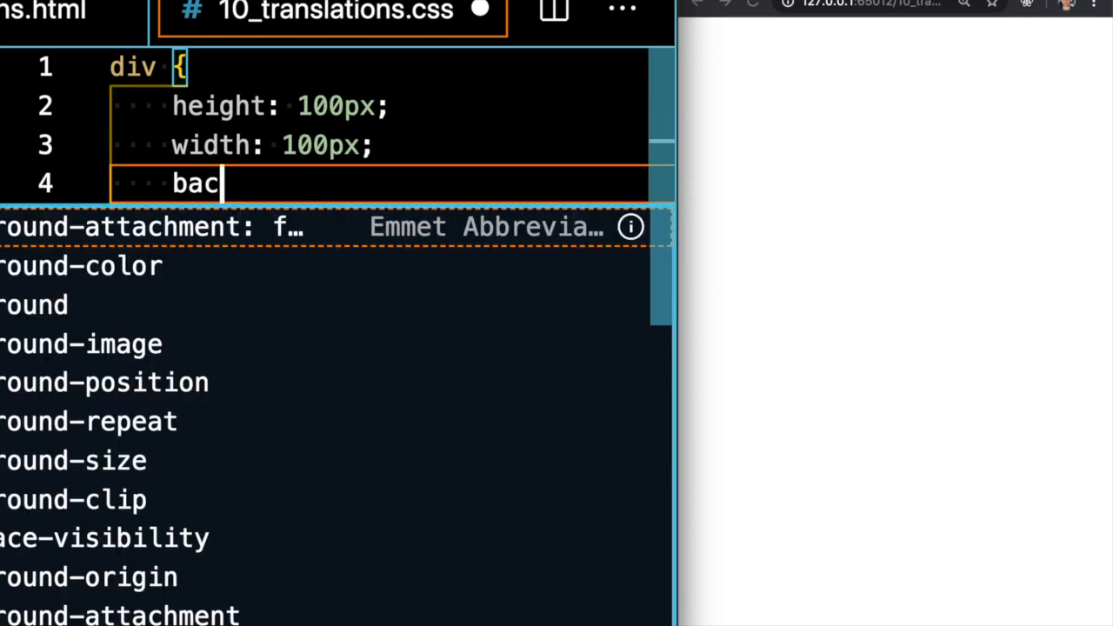
pyautogui.write('kground-color: blue;')
pyautogui.write('border: ;')
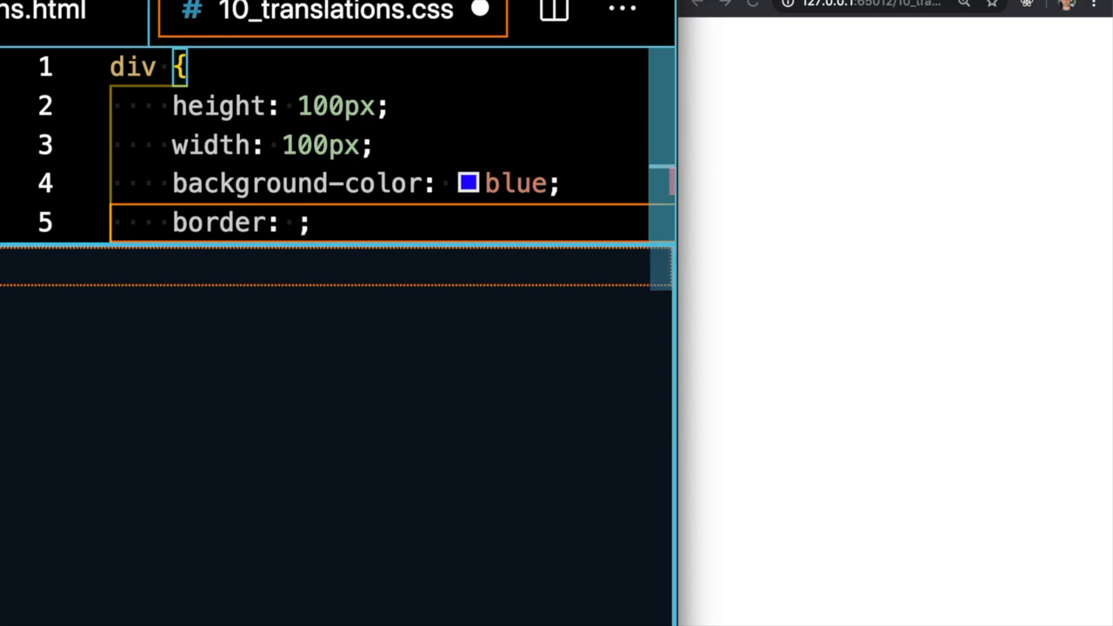
pyautogui.write('1')
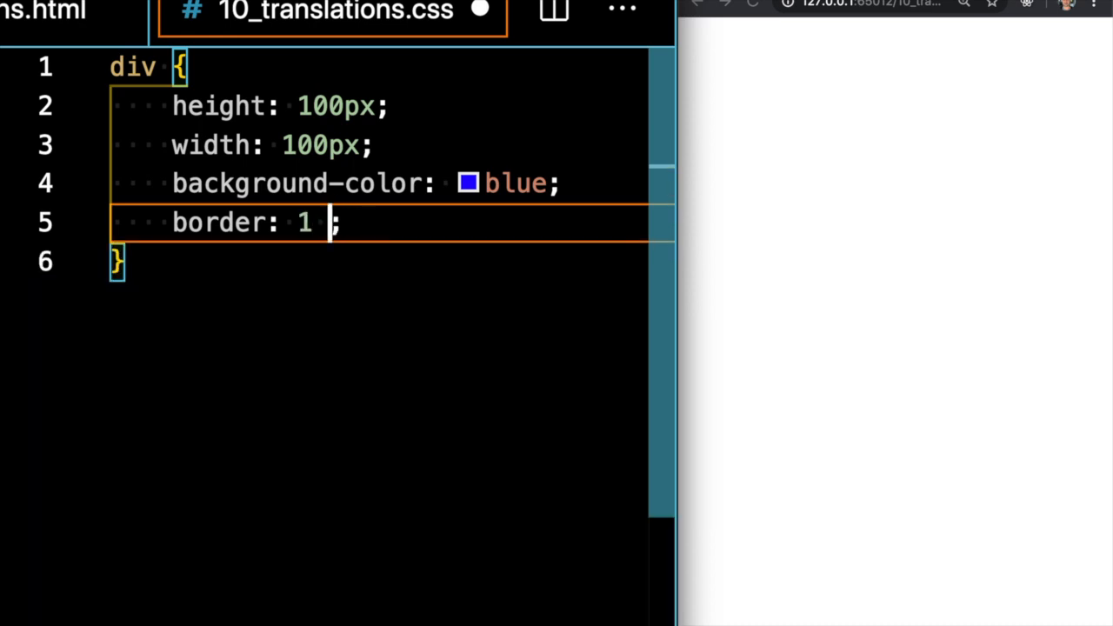
pyautogui.write('px solid b')
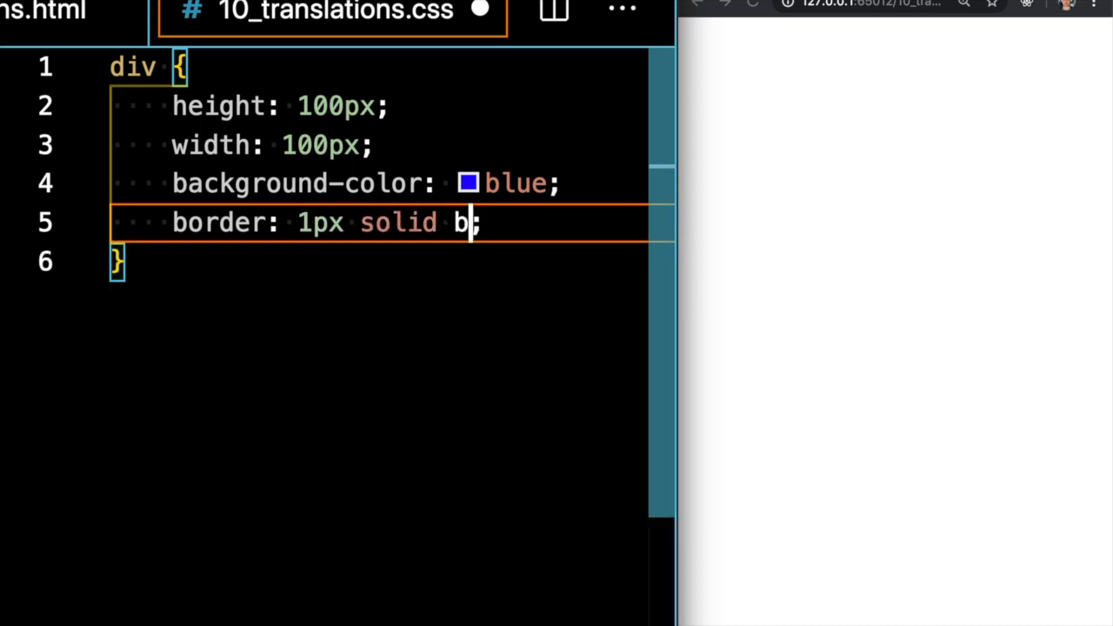
pyautogui.write('lack')
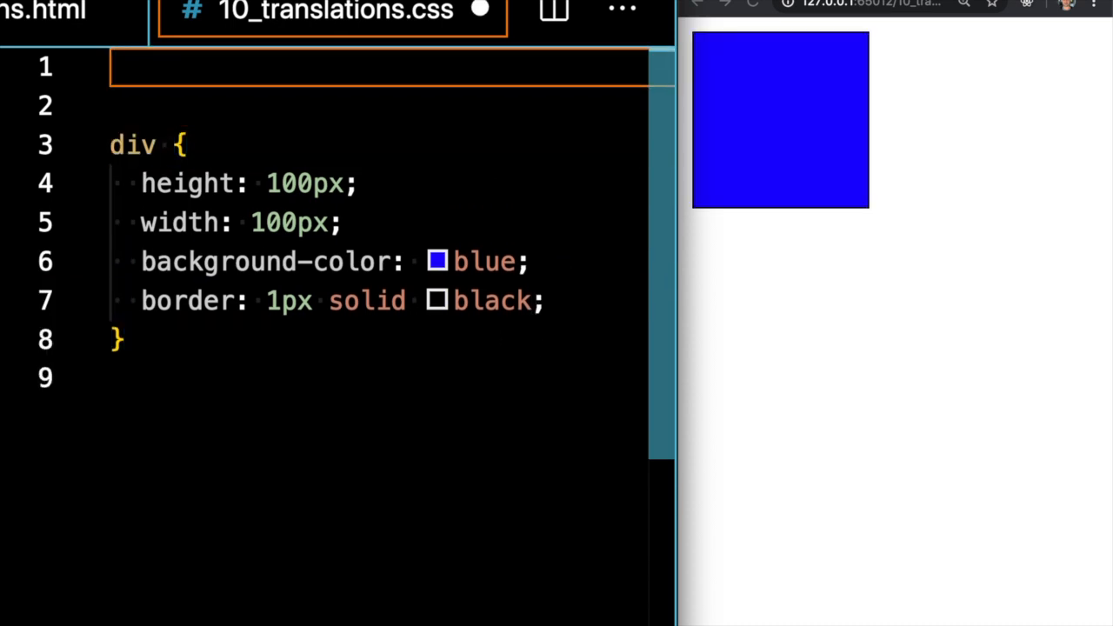
# - Add a body rule with margin 0, flex centering, height 100vh and width 100vw
pyautogui.write('body {}')
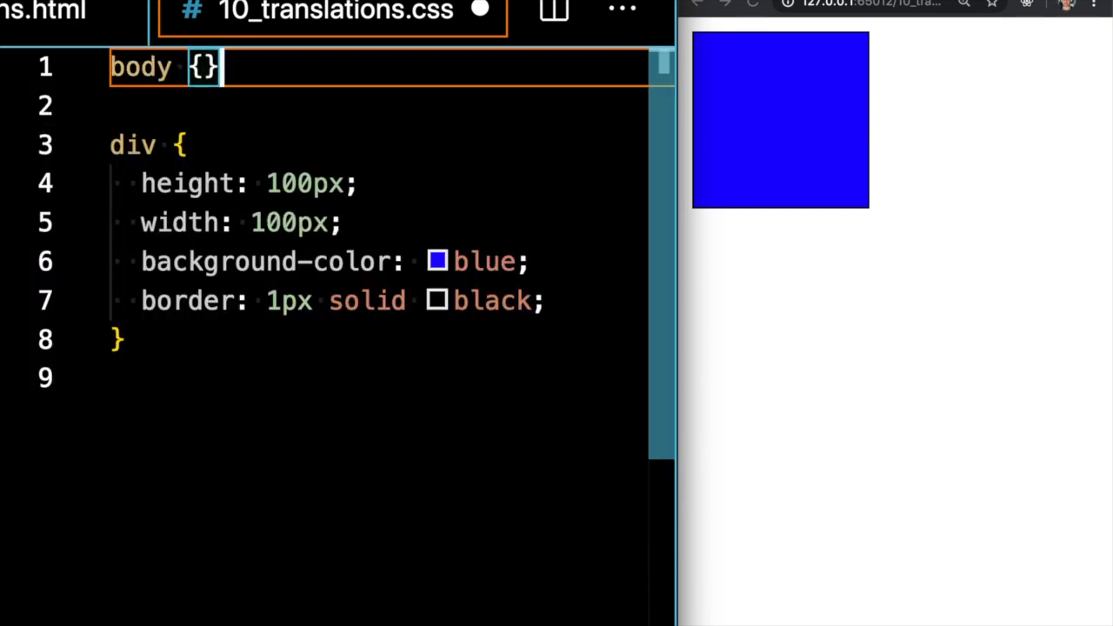
pyautogui.write('margin: 0;')
pyautogui.write('align-items: ;')
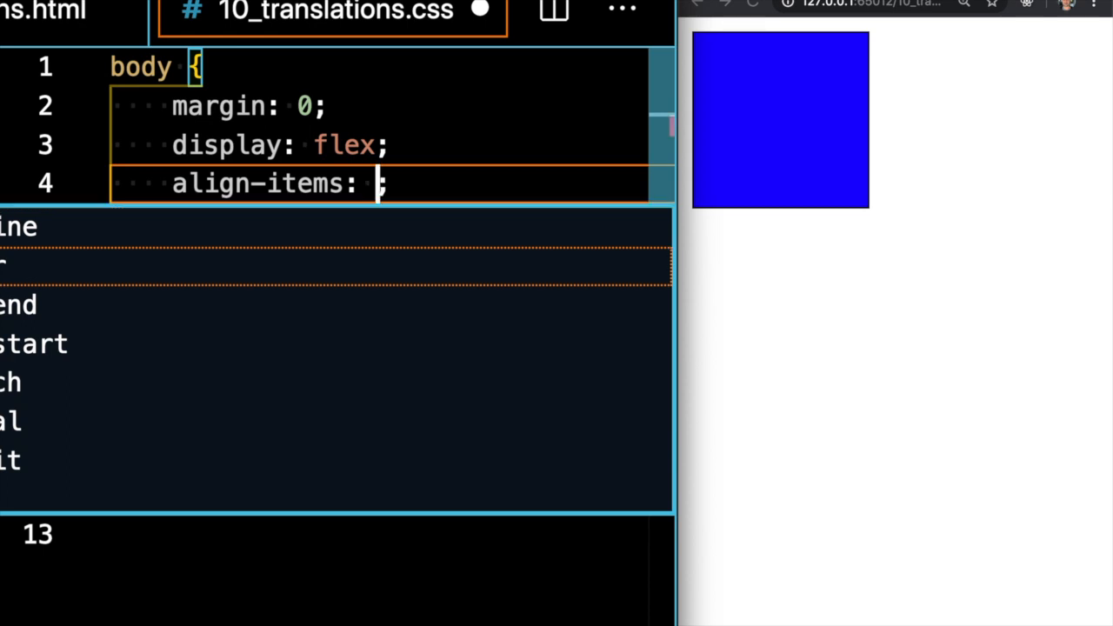
pyautogui.write('center')
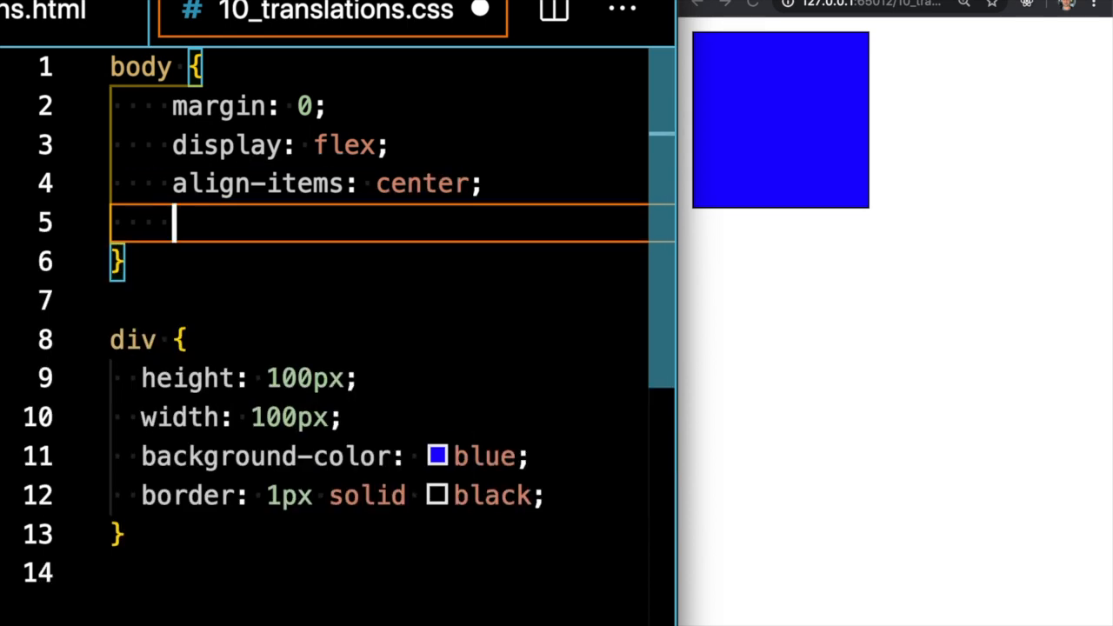
pyautogui.write('justify-content: center;')
pyautogui.write('height: ;')
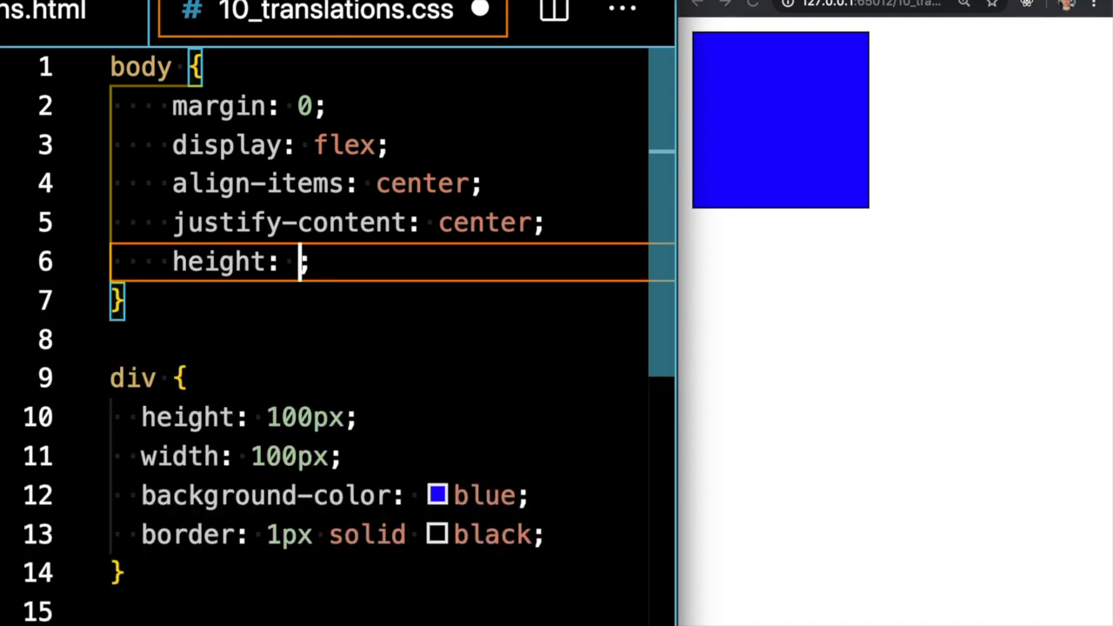
pyautogui.write('100vh')
pyautogui.write('width: ;')
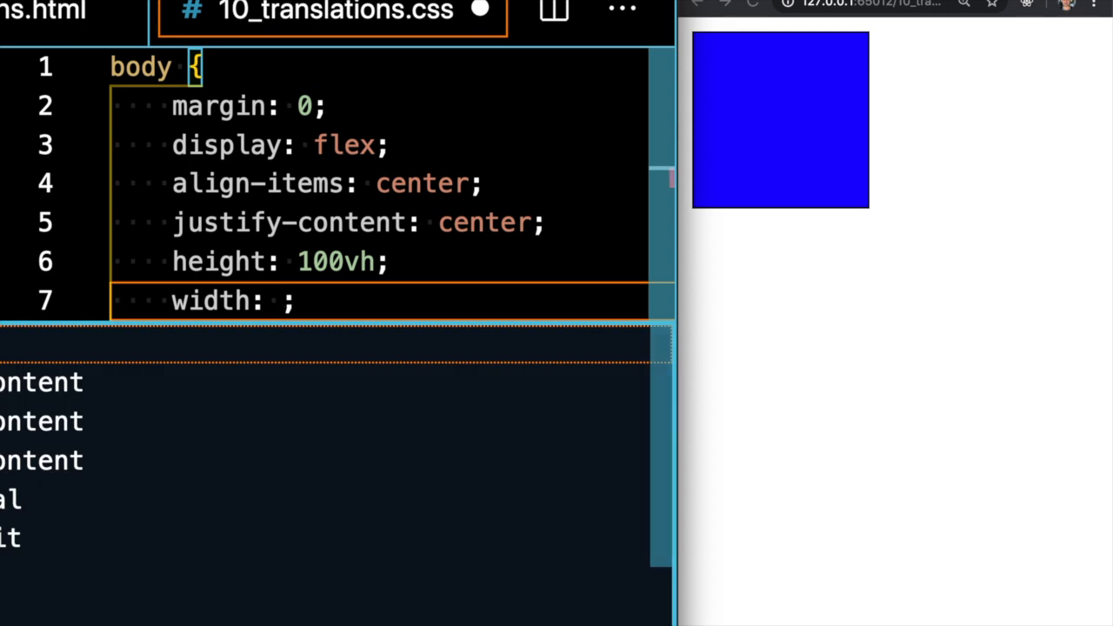
pyautogui.write('100vw')
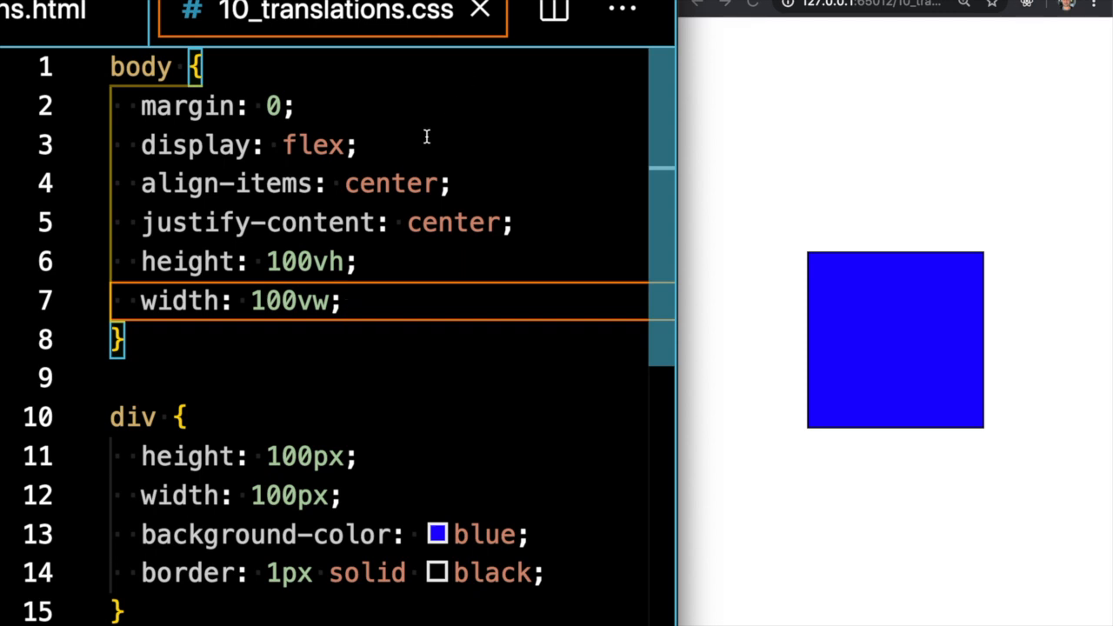
pyautogui.scroll(-3)
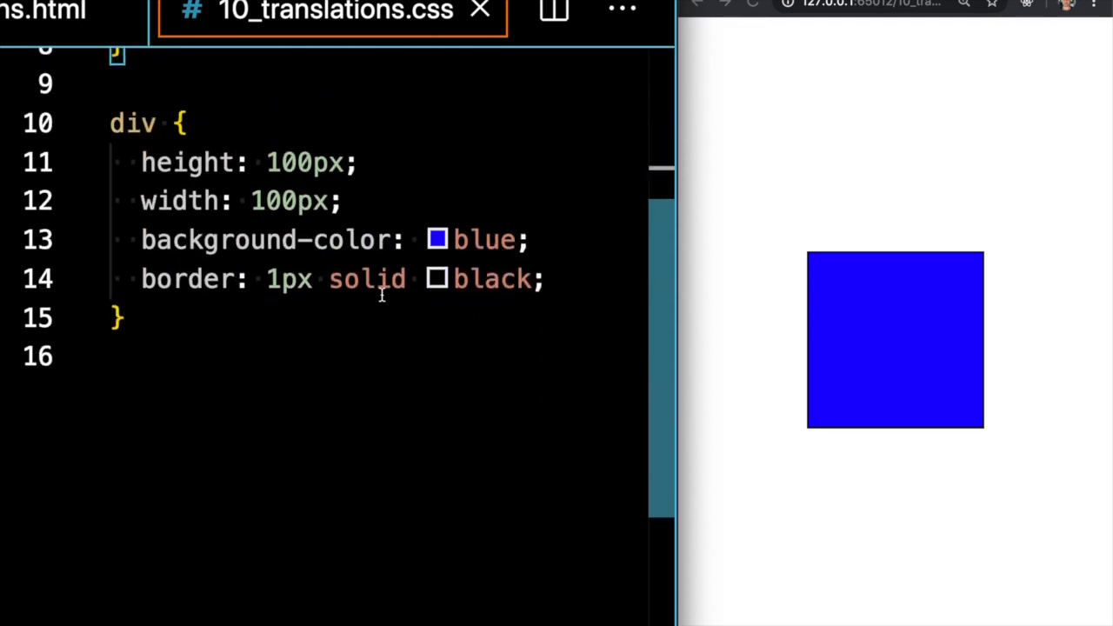
# - Add 'transition: transform 2s' and 'transform: translate(100px, 100px)' to the div rule
pyautogui.write('transition: ;')
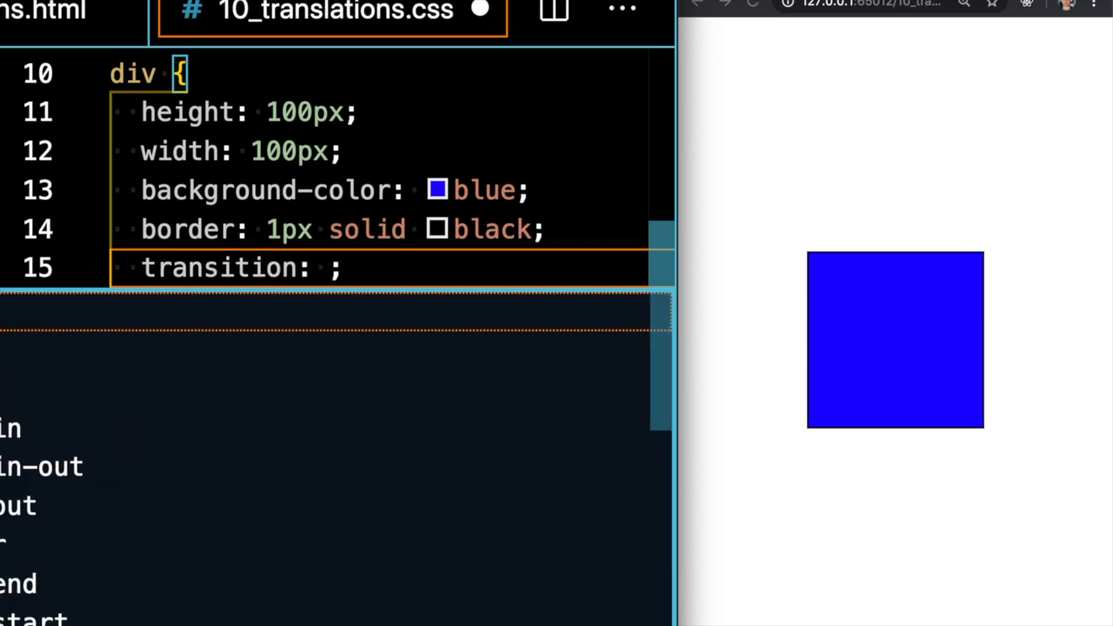
pyautogui.write('transform')
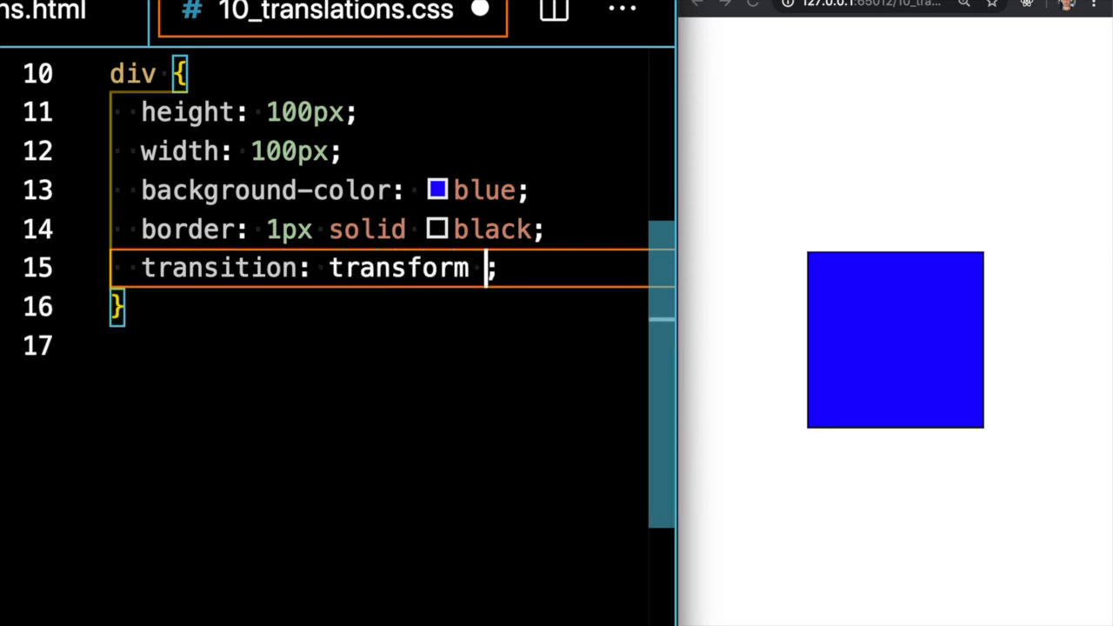
pyautogui.write('2s')
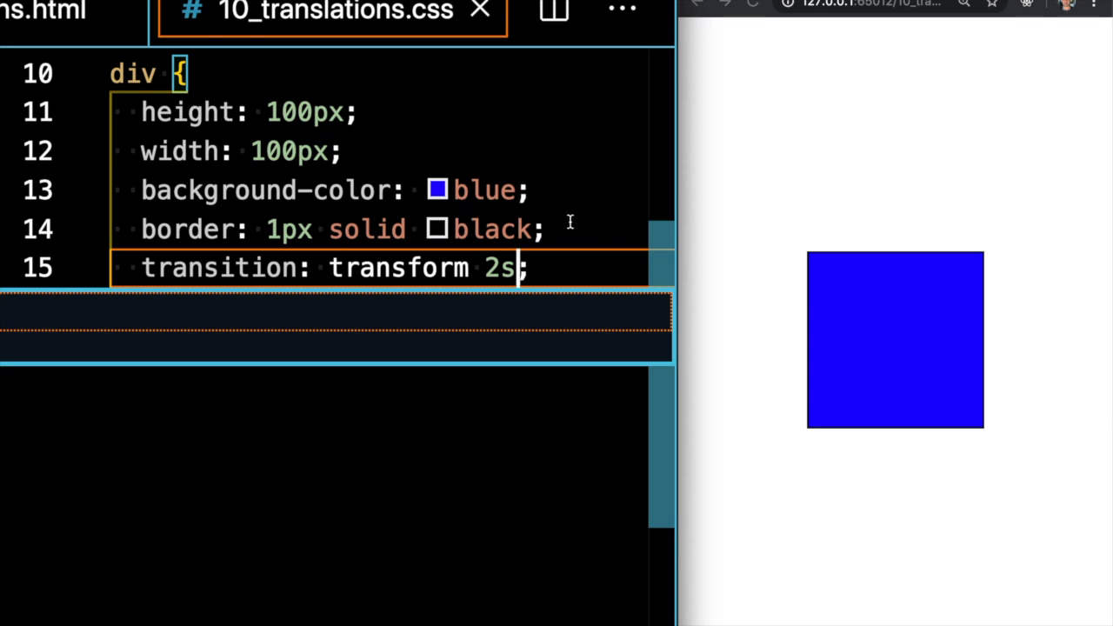
pyautogui.press('Enter')
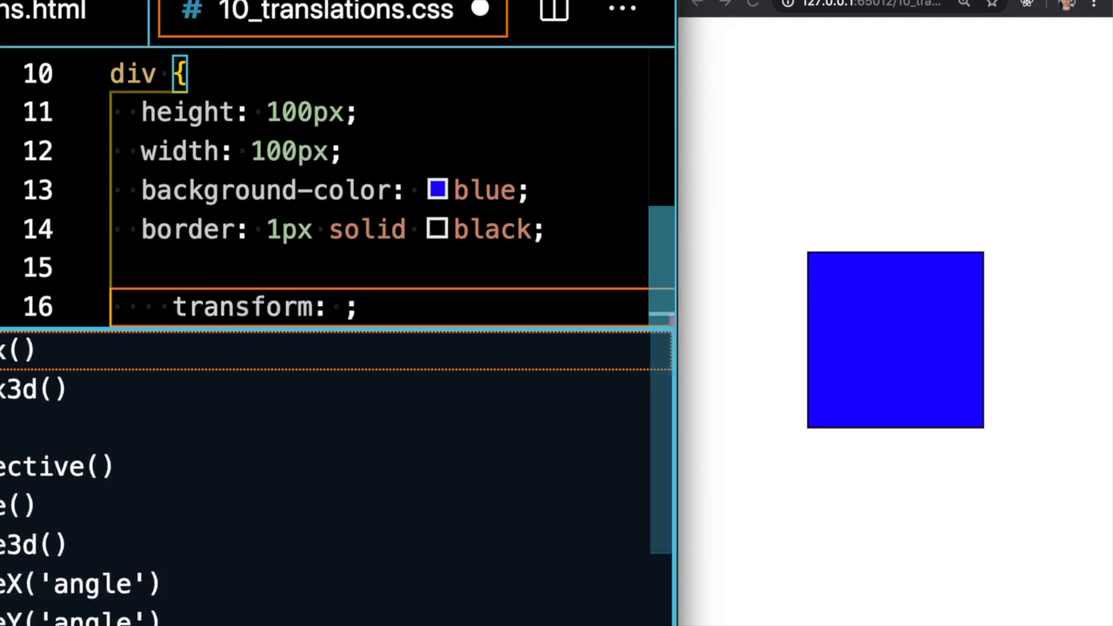
pyautogui.write('translate()')
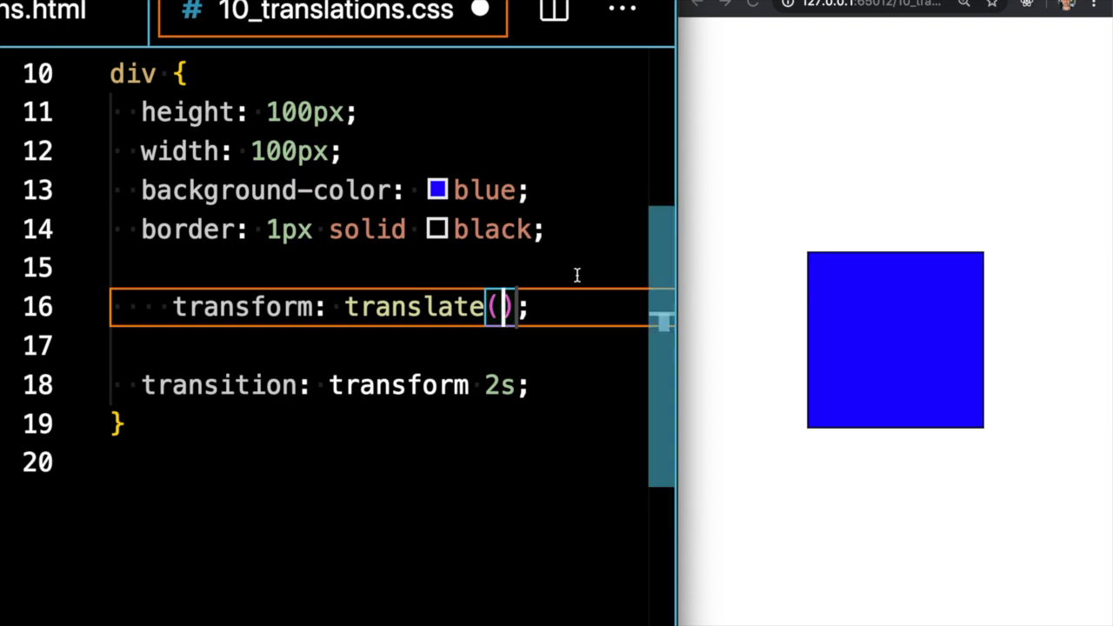
pyautogui.write('100px,')
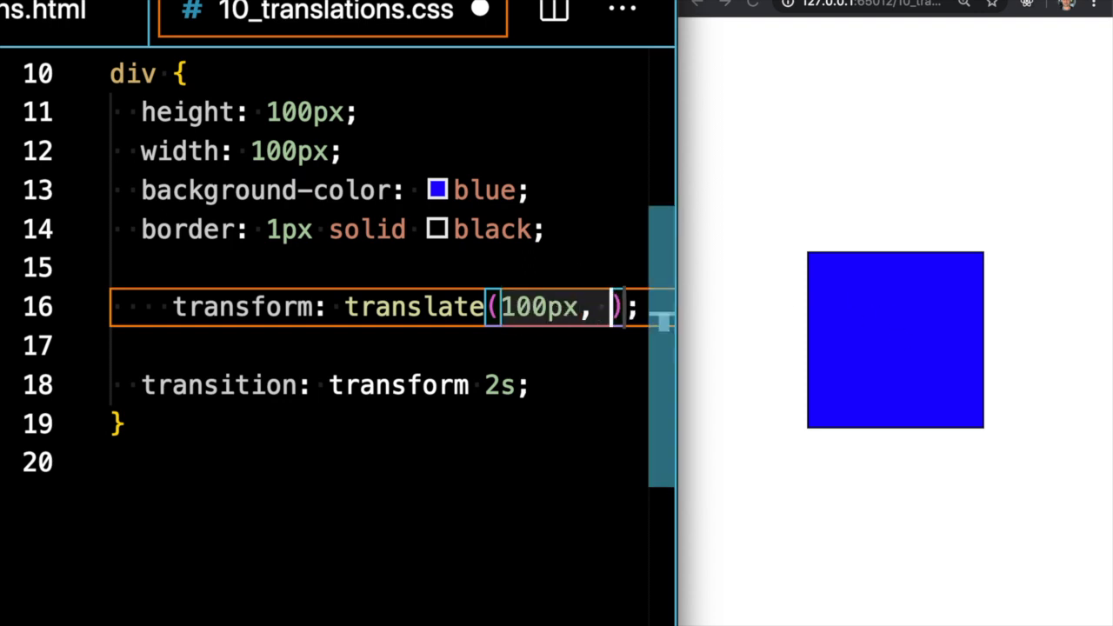
pyautogui.write('100px')
pyautogui.click(379, 346)
pyautogui.write('trans')
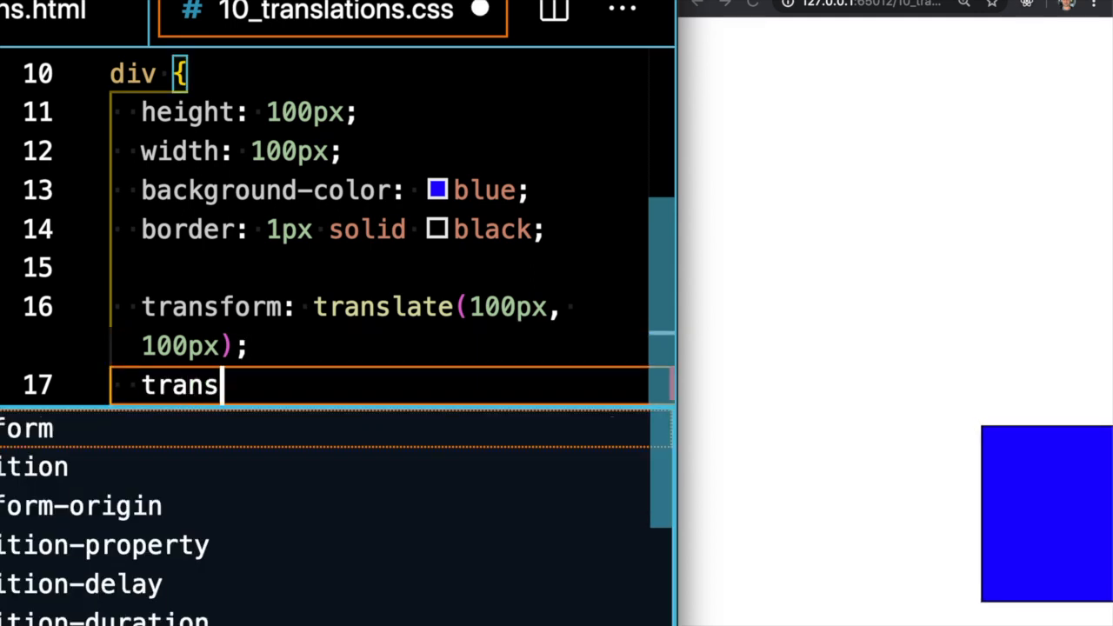
# - Add a transform line using translate3d(100px, 100px, 100px)
pyautogui.write('form: tra;')
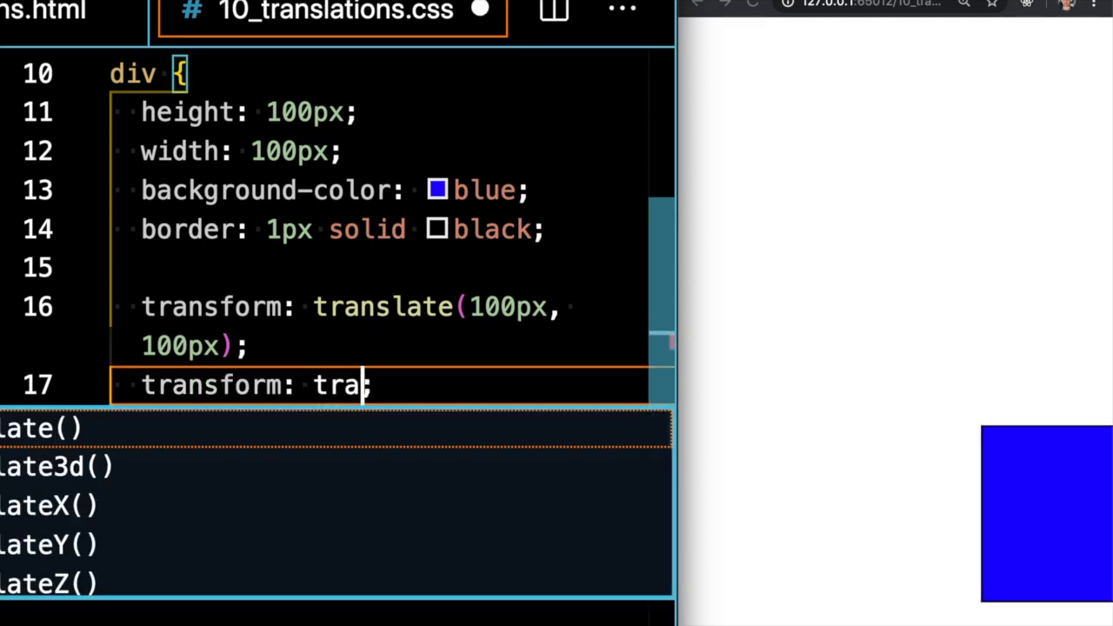
pyautogui.click(44, 468)
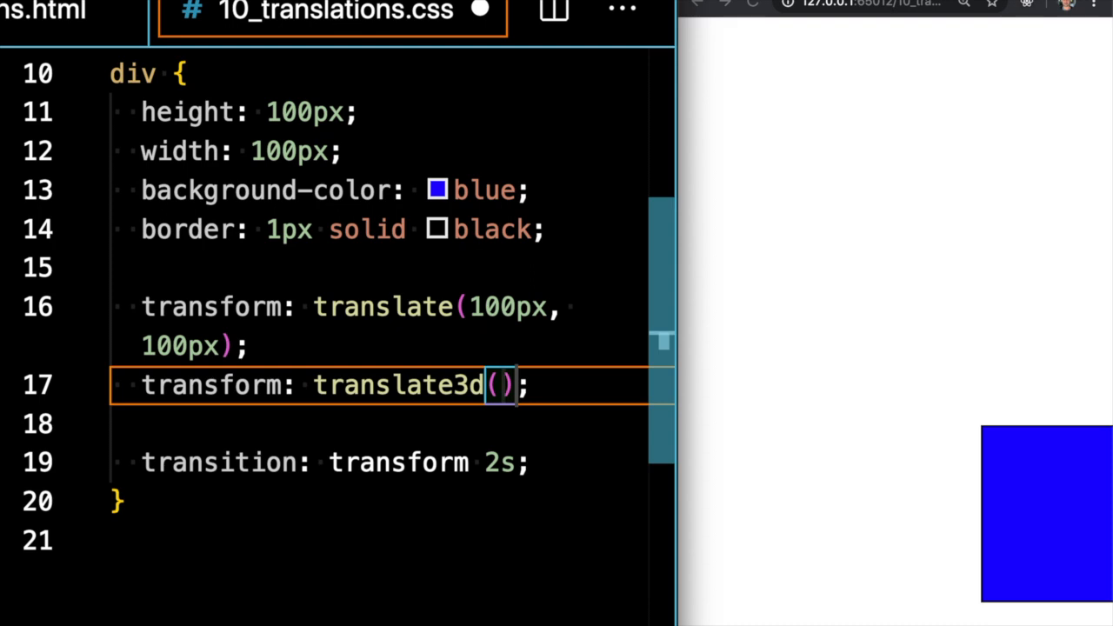
pyautogui.write('100')
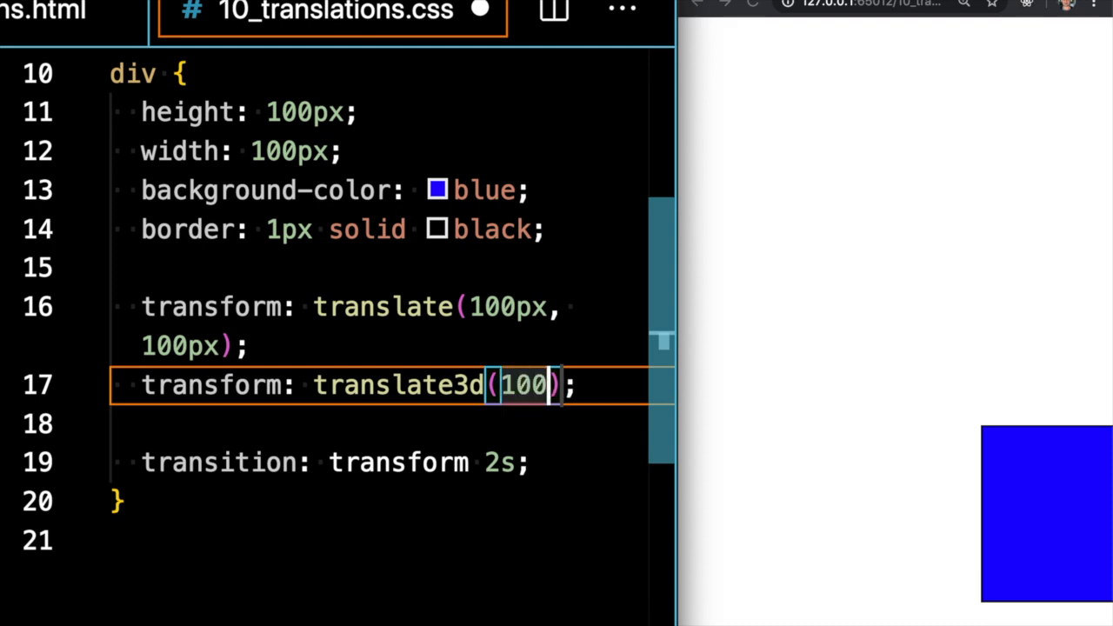
pyautogui.write('px, 100p')
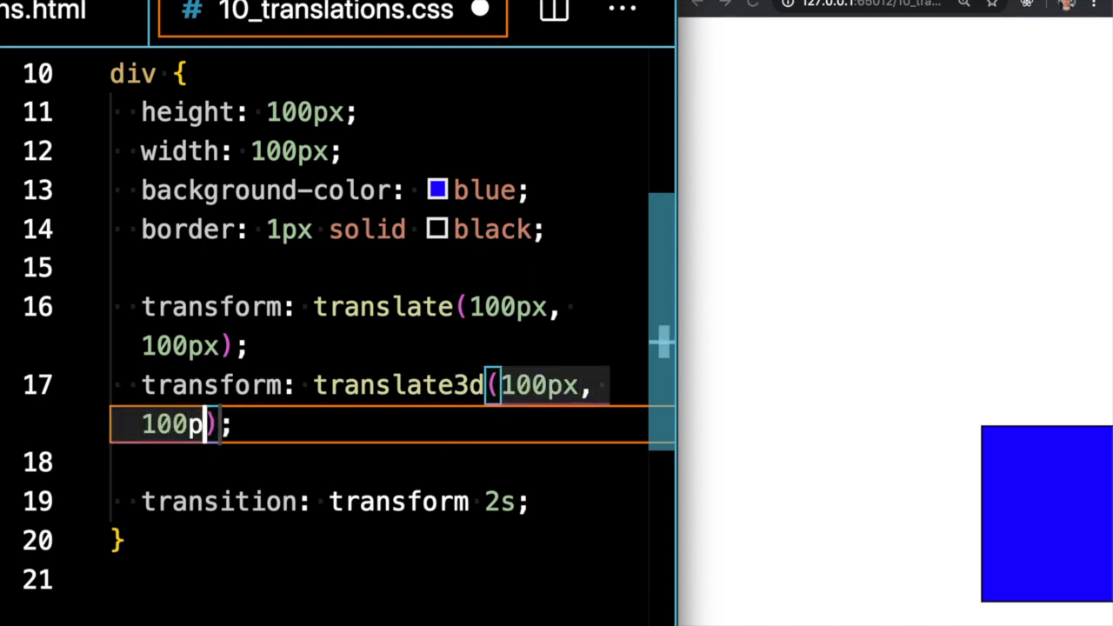
pyautogui.write('x, 100px')
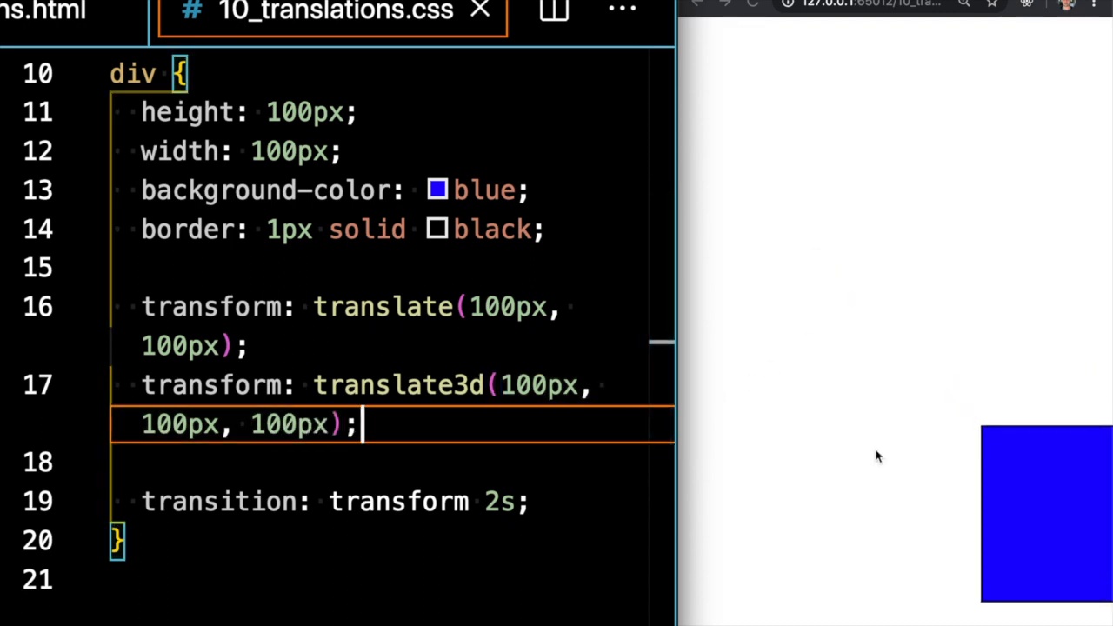
pyautogui.moveTo(967, 445)
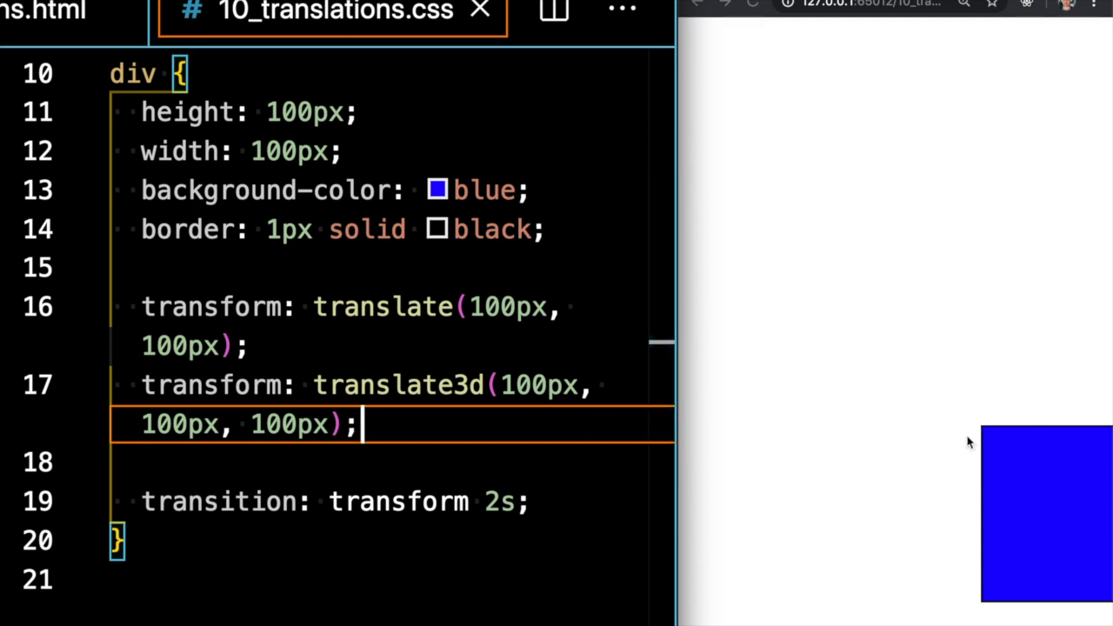
pyautogui.moveTo(832, 333)
pyautogui.write('trans')
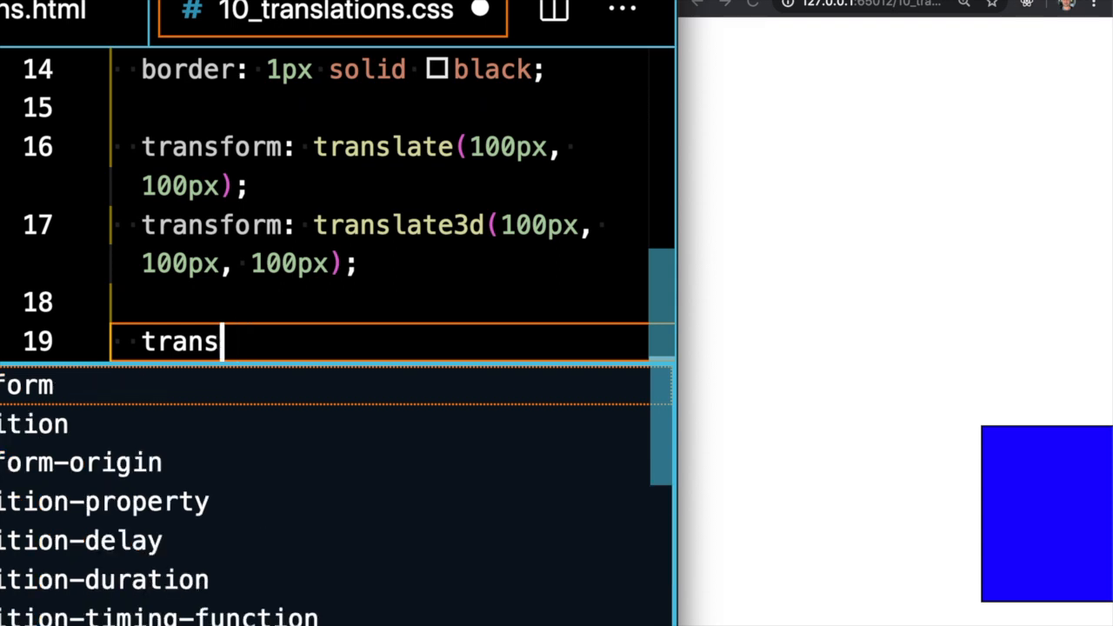
# - Add a transform: rotate(360deg) declaration to the div rule
pyautogui.write('form: rotate();')
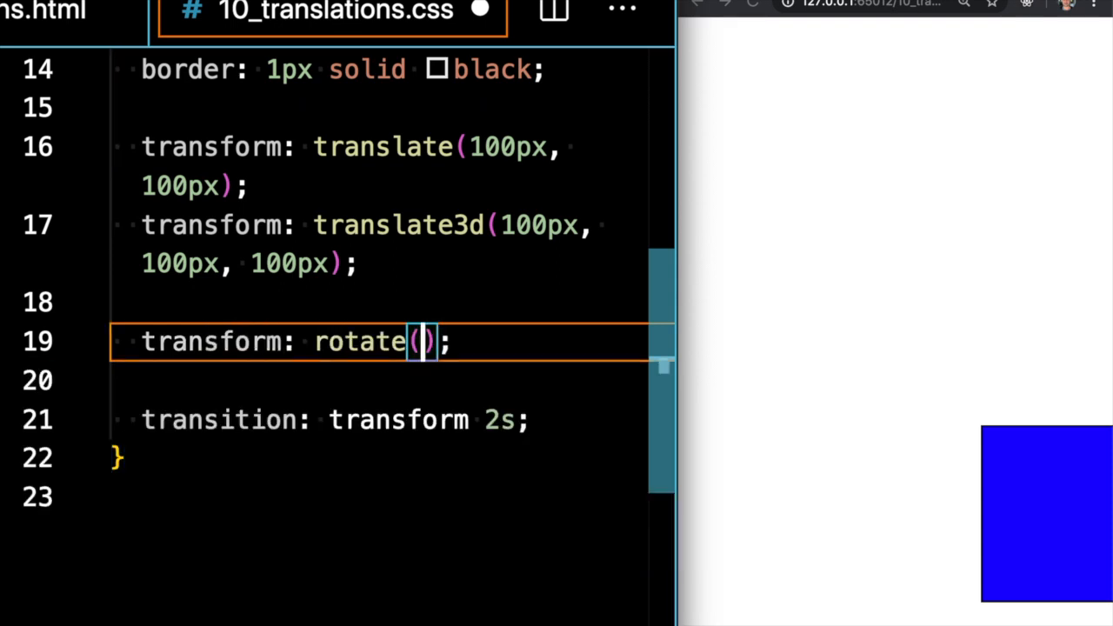
pyautogui.write('360deg')
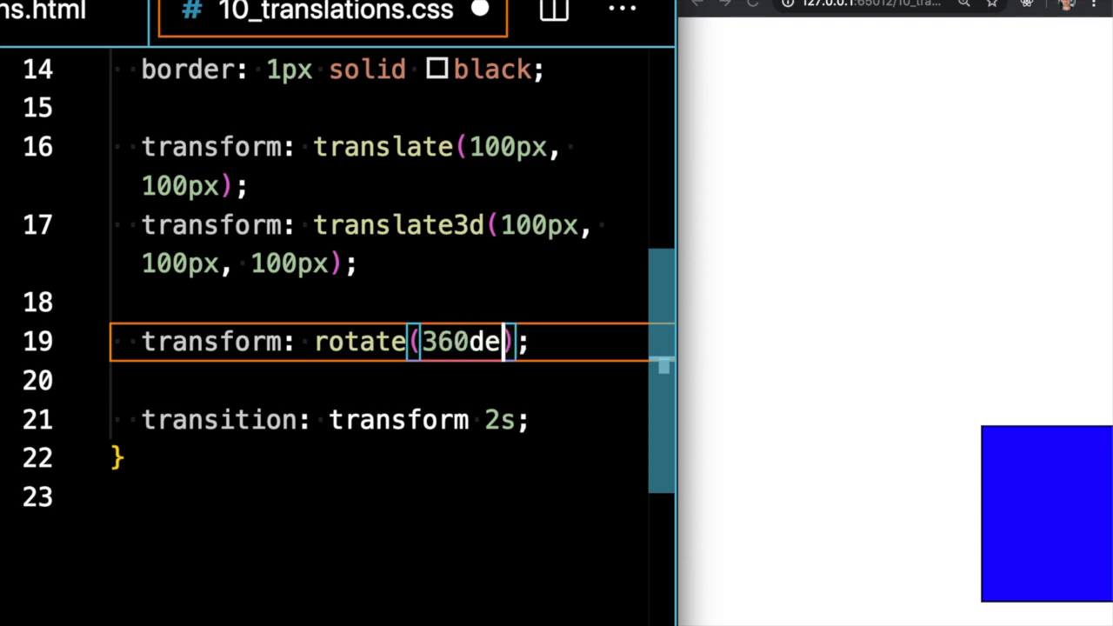
pyautogui.write('g')
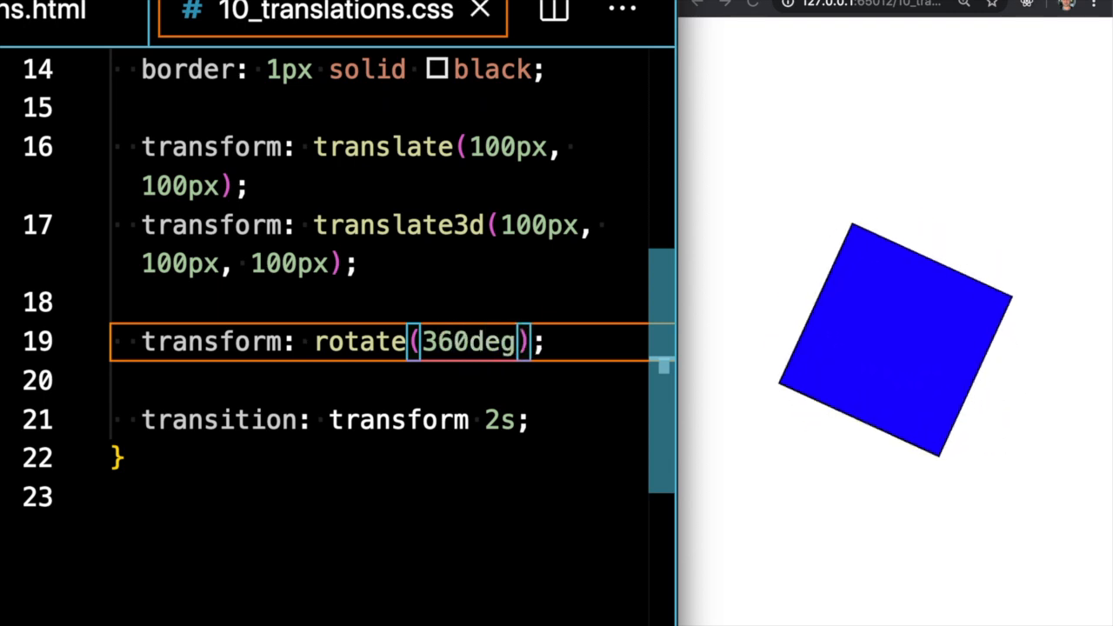
# - Add a second rotation line as rotate3d(10, 20, 30, 360deg)
pyautogui.click(589, 337)
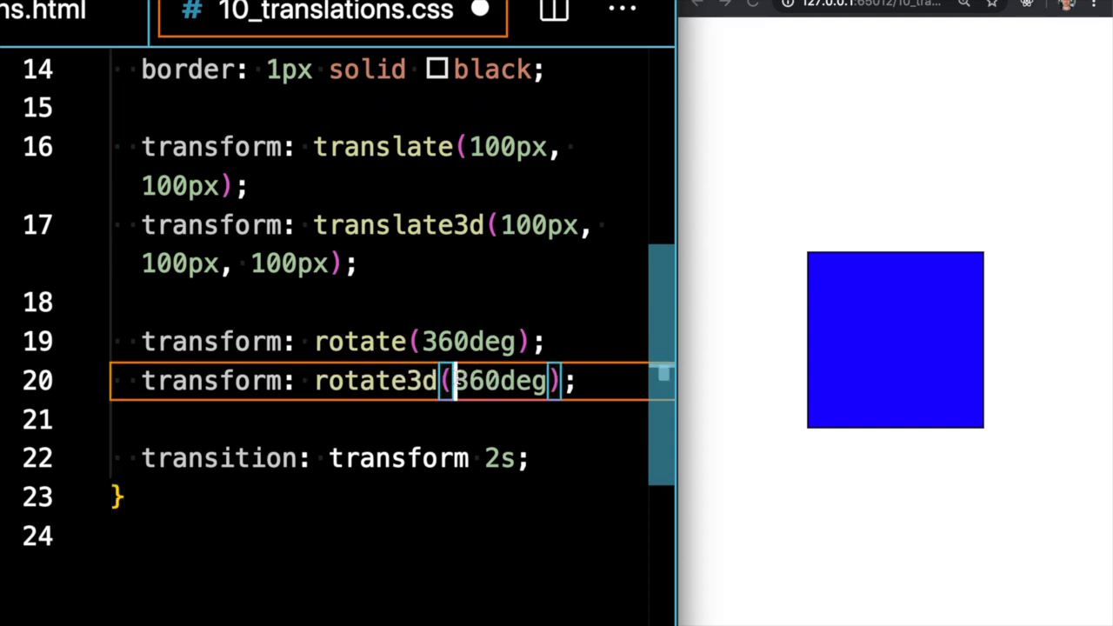
pyautogui.write('10,')
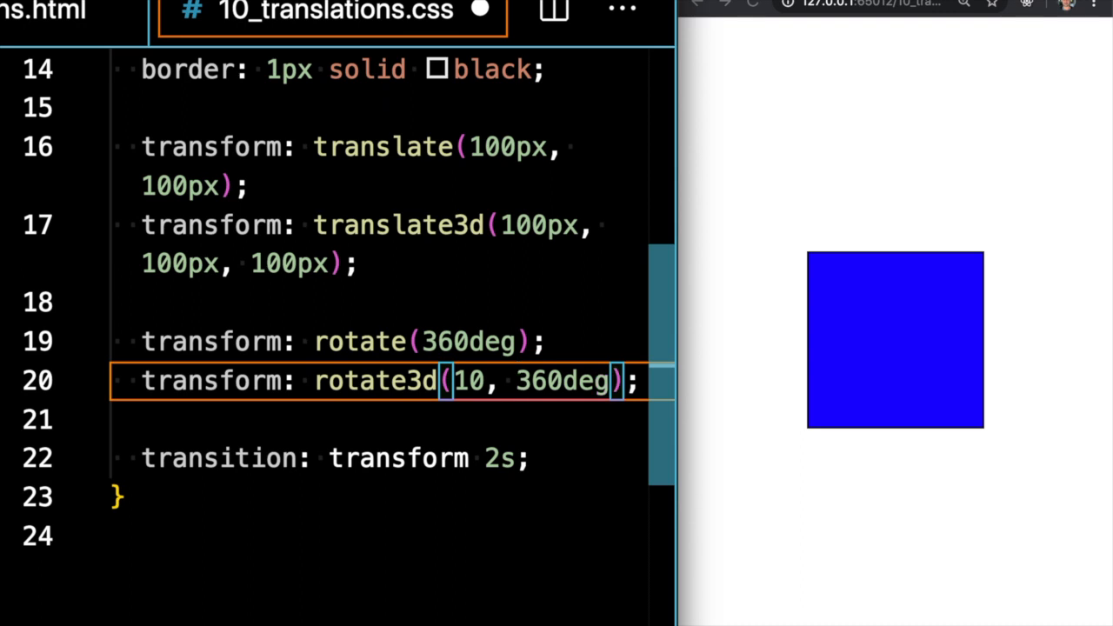
pyautogui.write('20, 30,')
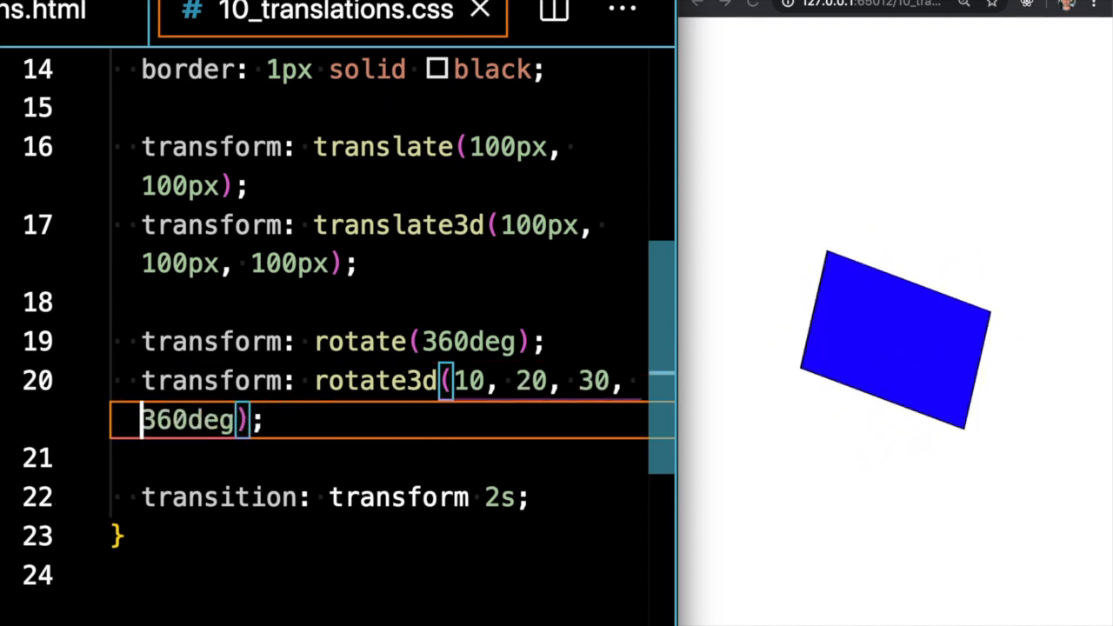
pyautogui.click(269, 420)
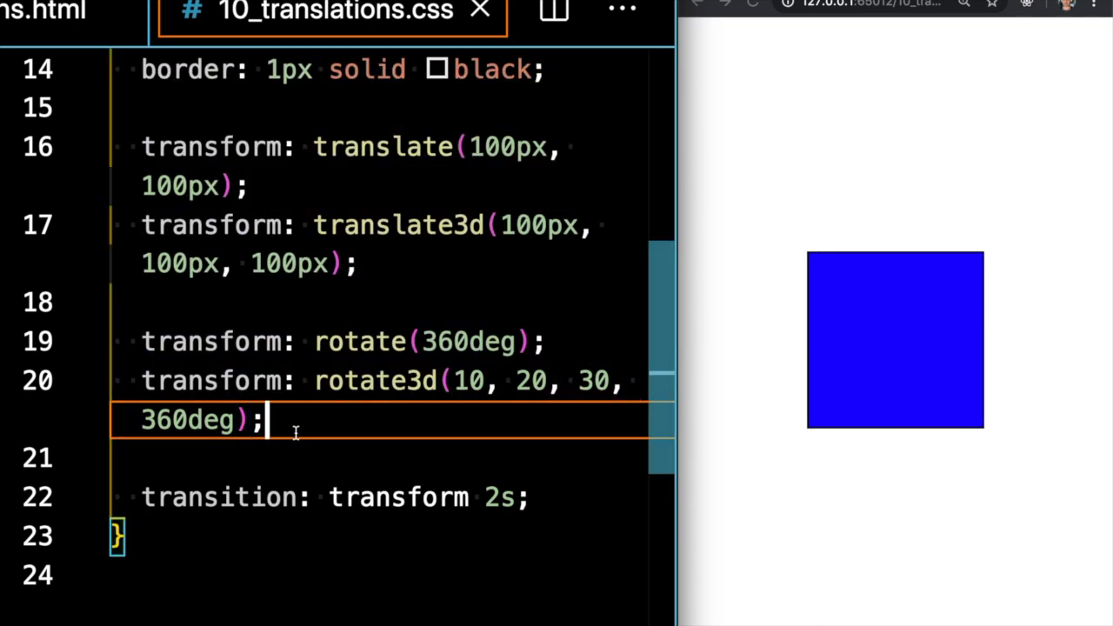
pyautogui.press('Enter')
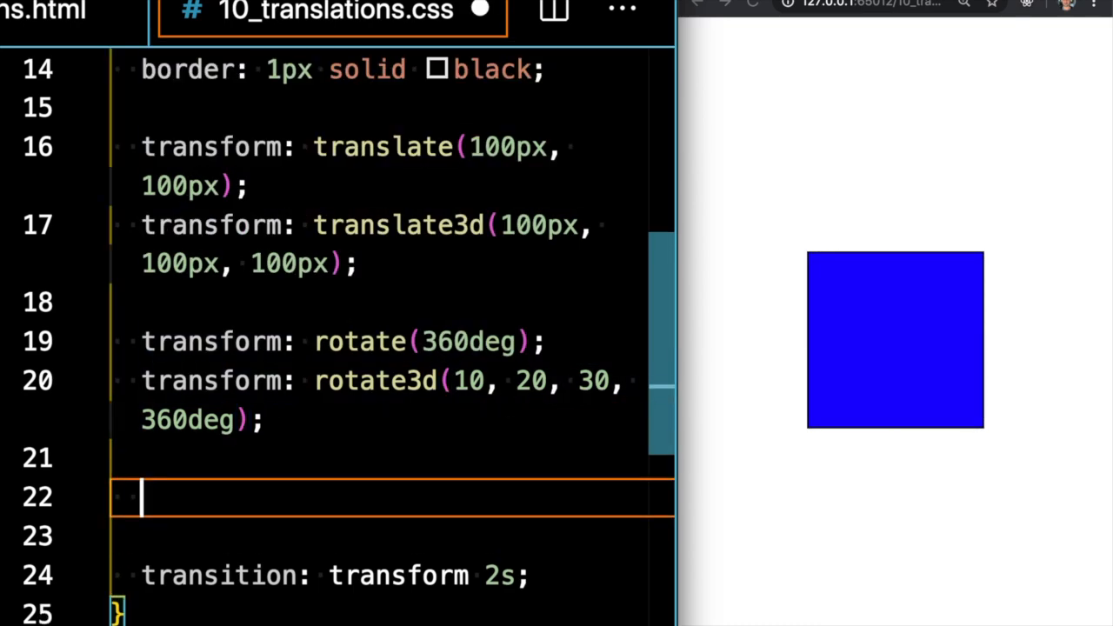
# - Add transform: skew(20deg, 20deg) plus skewY(20deg) and skewX(20deg) copies
pyautogui.write('transform: ;')
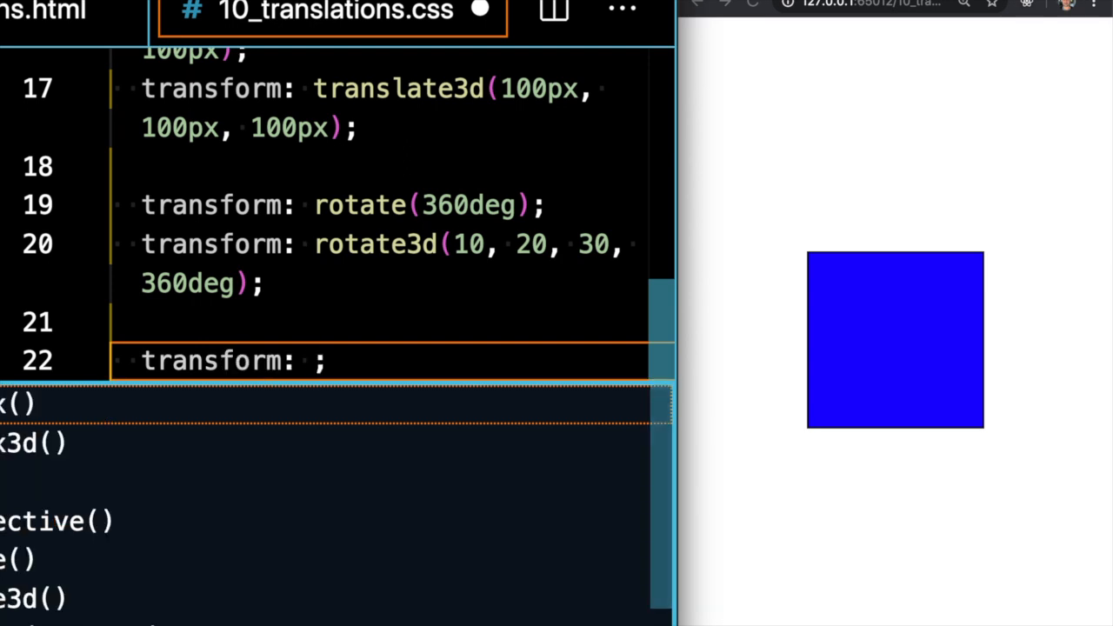
pyautogui.write('skew()')
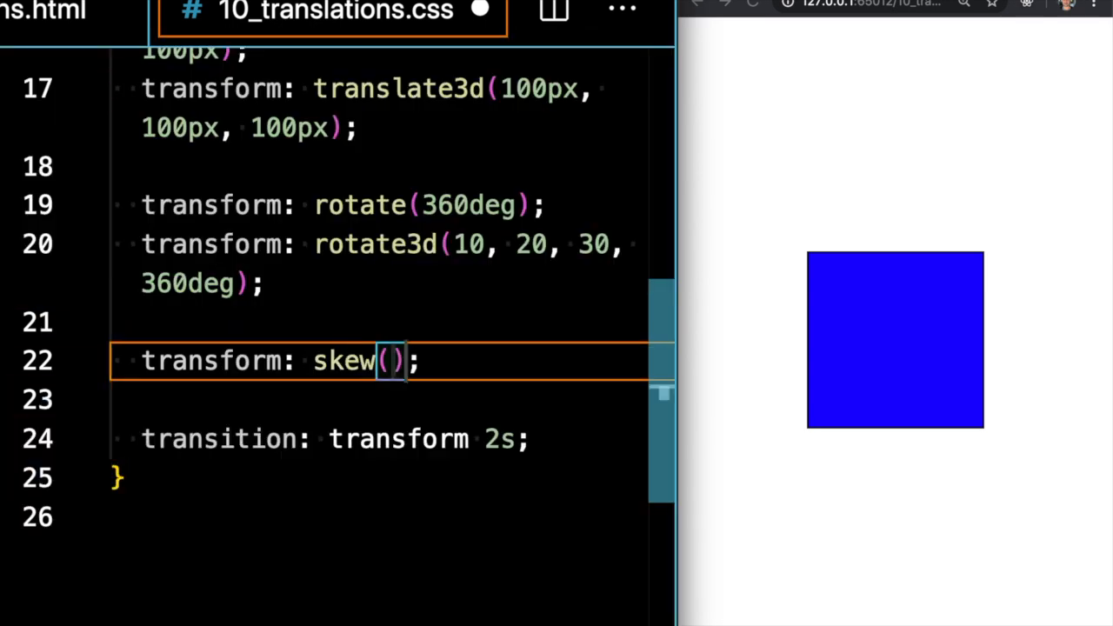
pyautogui.write('20deg')
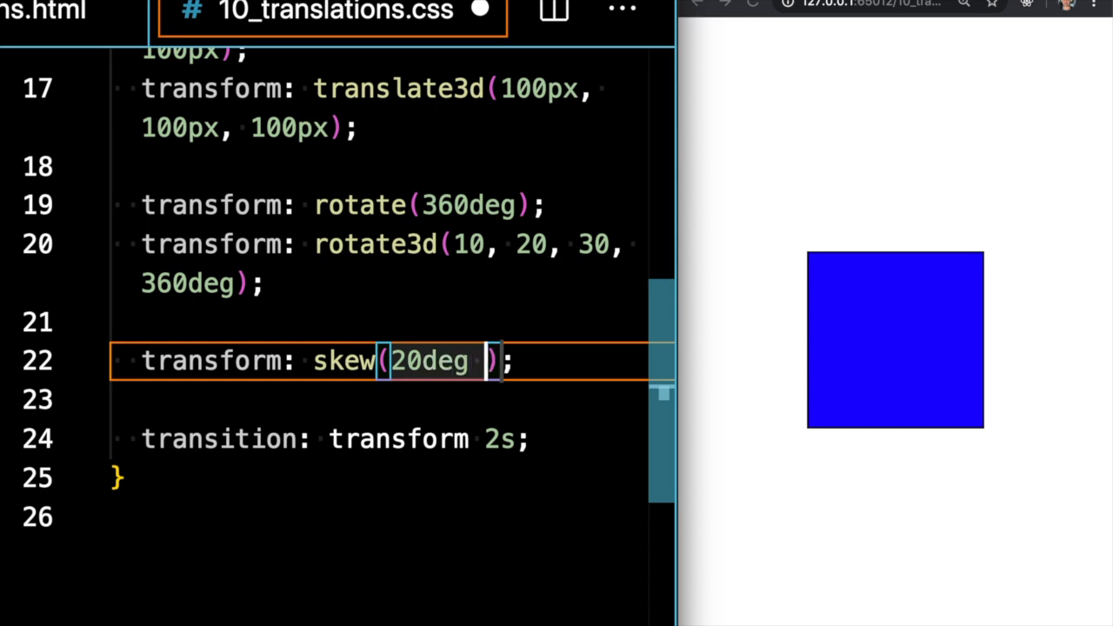
pyautogui.write(', 20de')
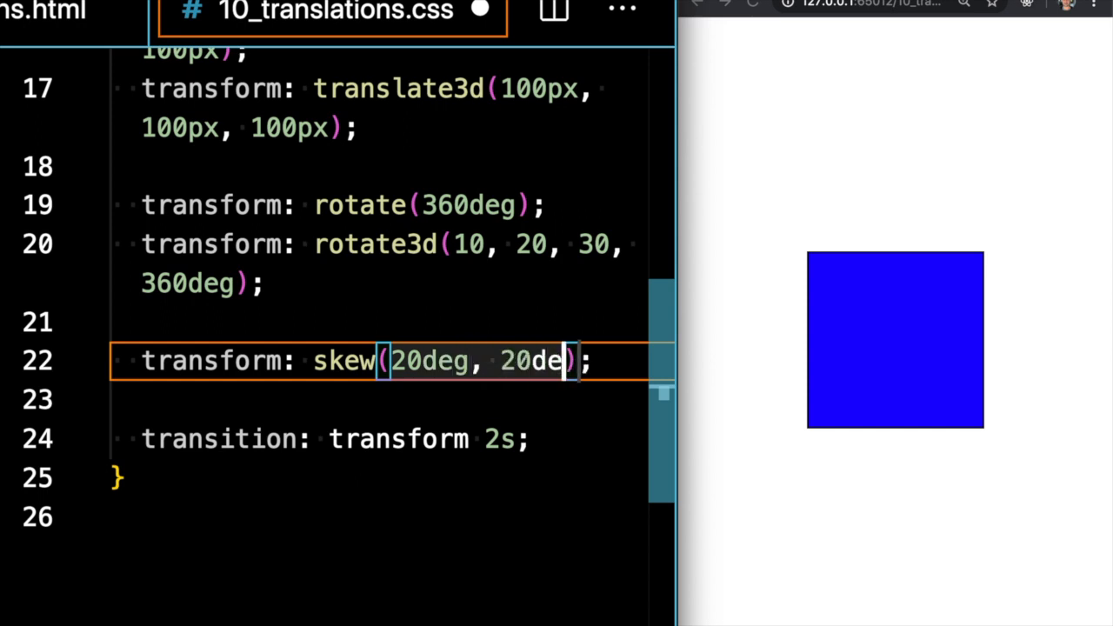
pyautogui.write('g')
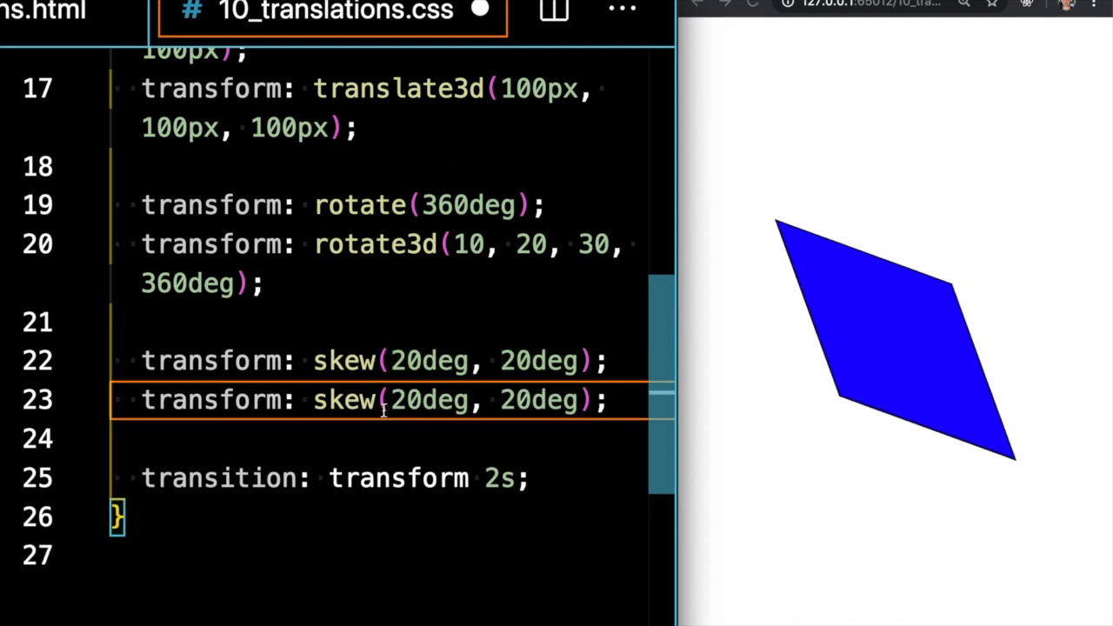
pyautogui.write('Y')
pyautogui.write('X')
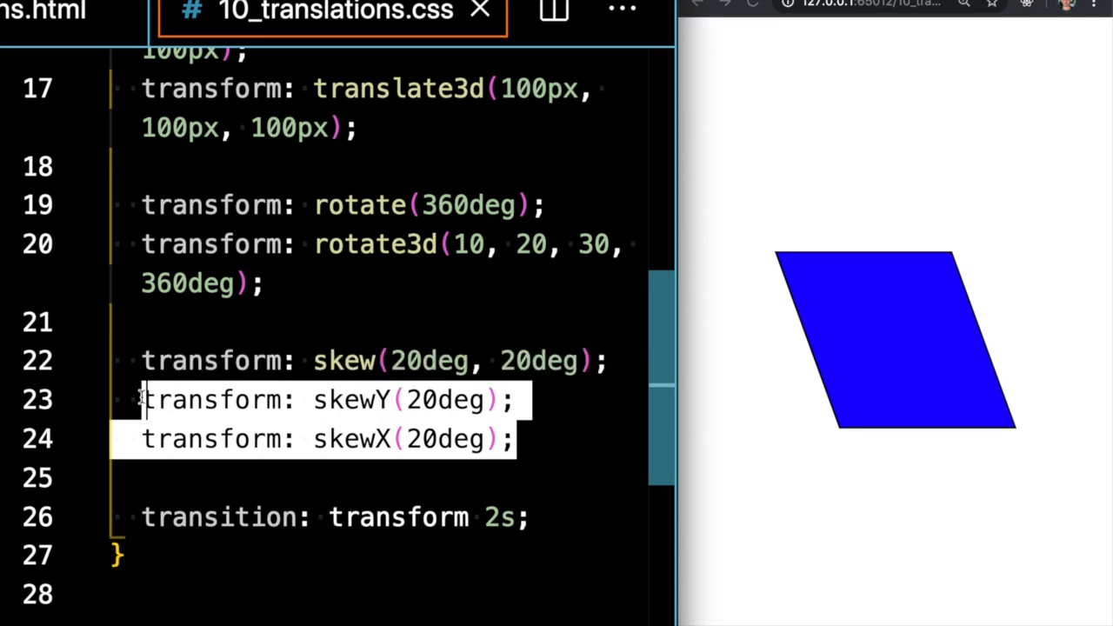
# - Replace the skewY/skewX lines with a scale transform, trying 2 then settling on 0.5
pyautogui.press('Delete')
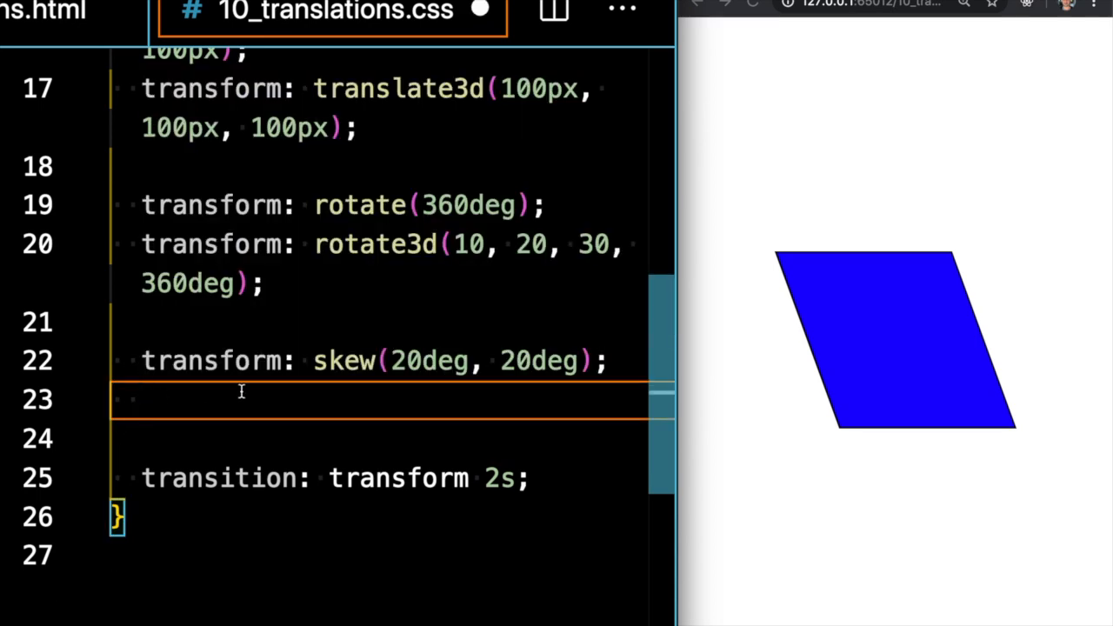
pyautogui.write('tr')
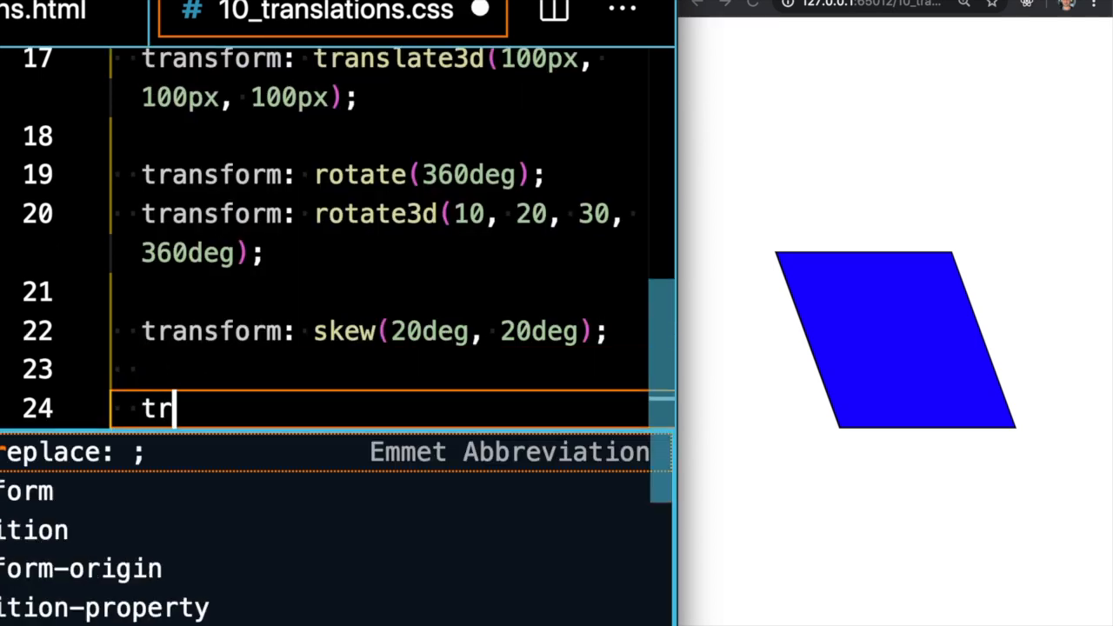
pyautogui.press('Tab')
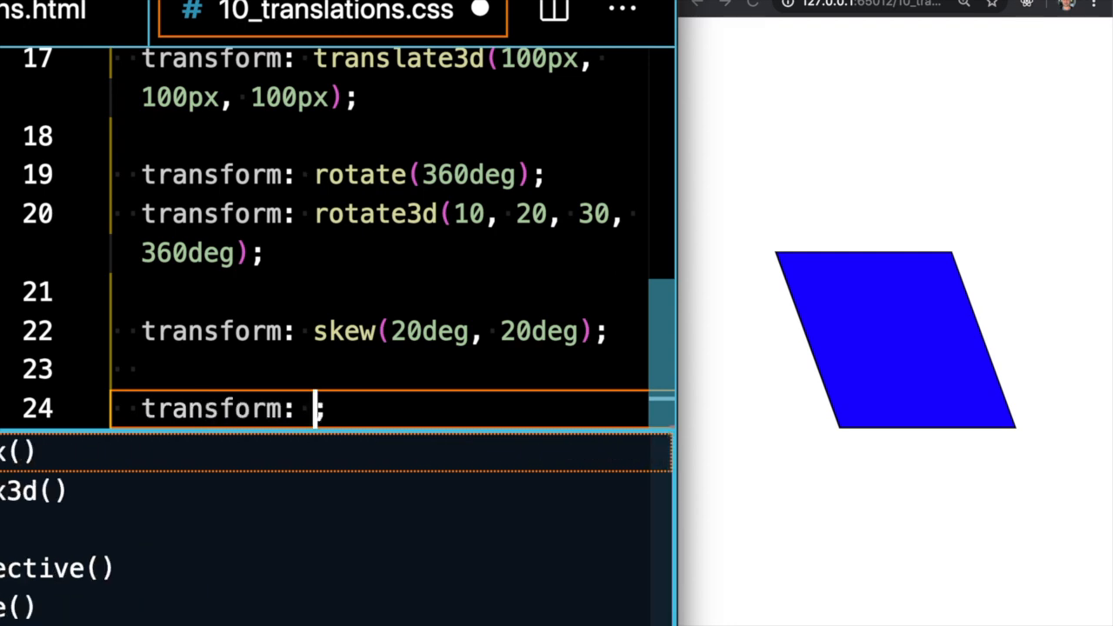
pyautogui.write('scale(')
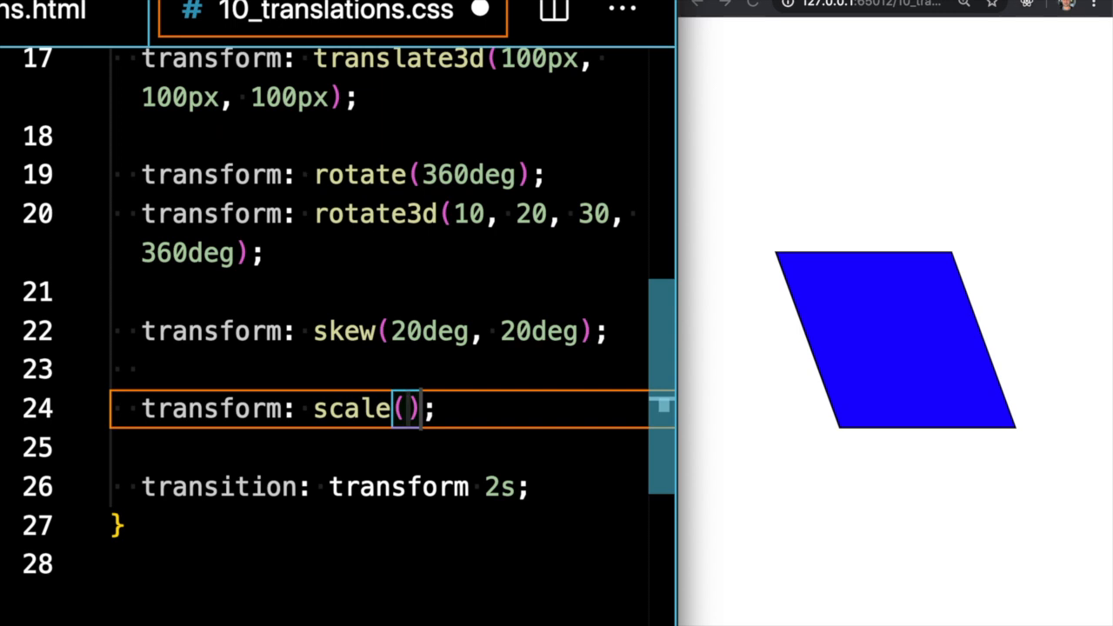
pyautogui.write('2')
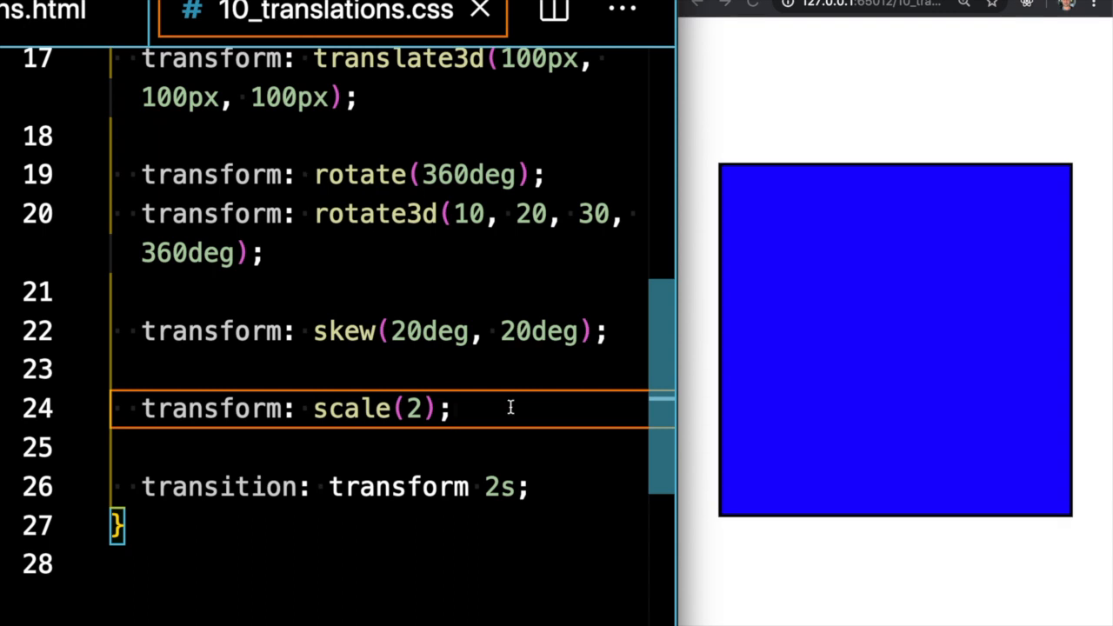
pyautogui.press('Backspace')
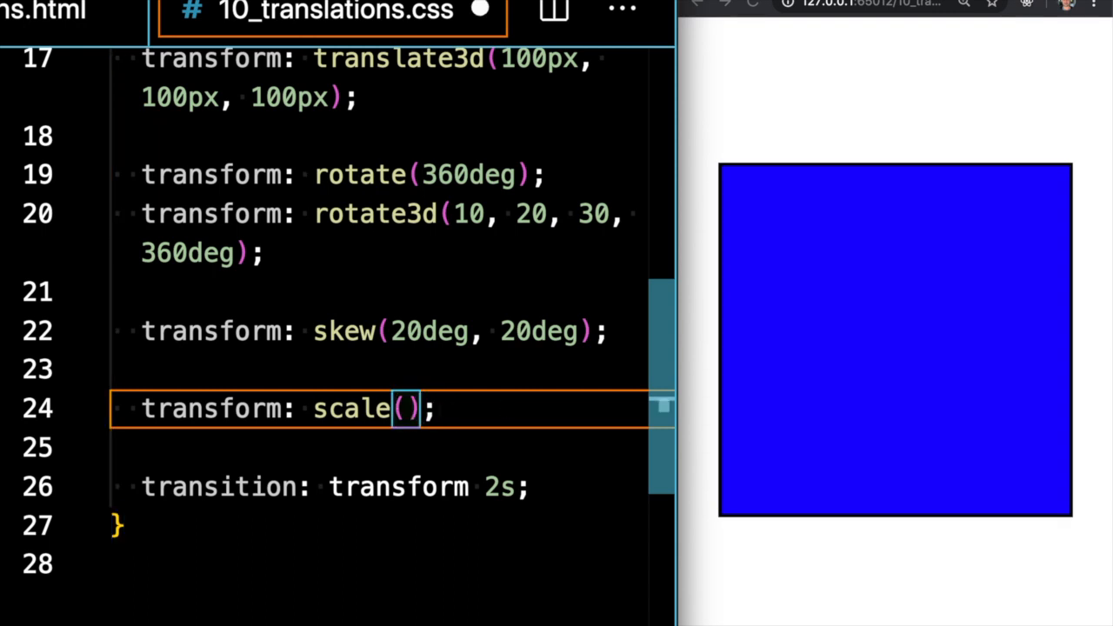
pyautogui.write('0.5')
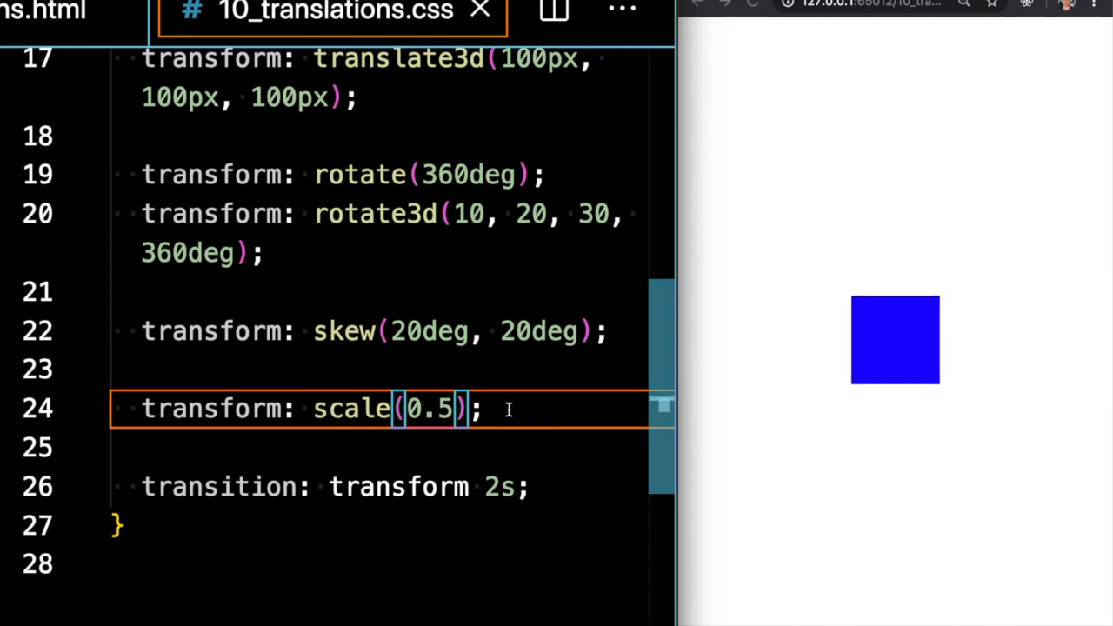
pyautogui.press('Enter')
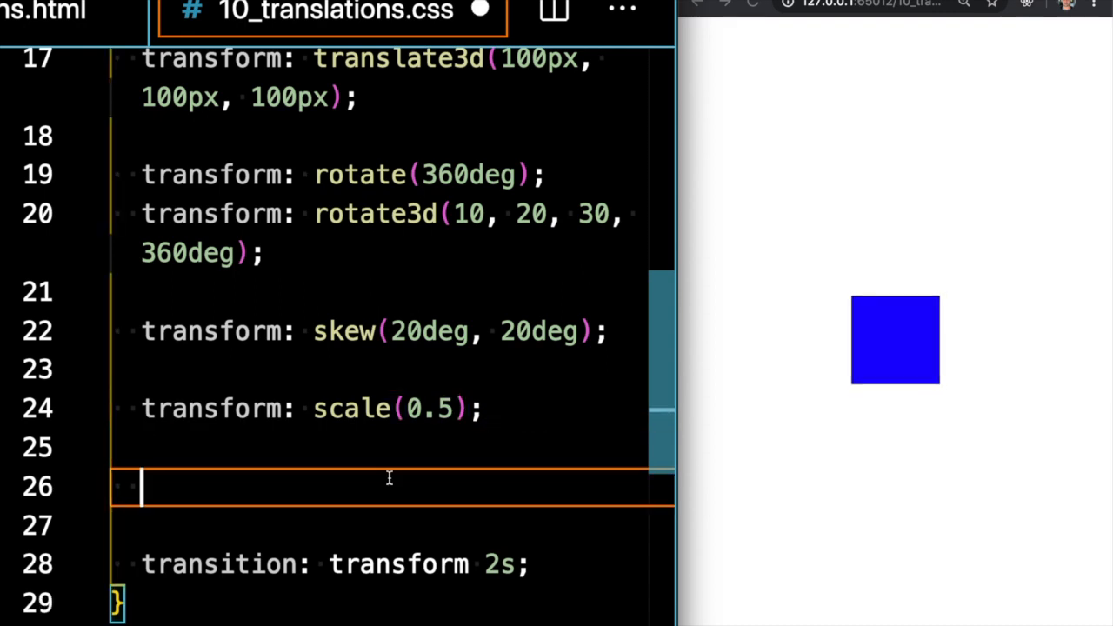
# - Add a comment listing matrix argument order: scaleX, skewY, skewX, scaleY, translateX, translateY
pyautogui.write('transform: matrix(')
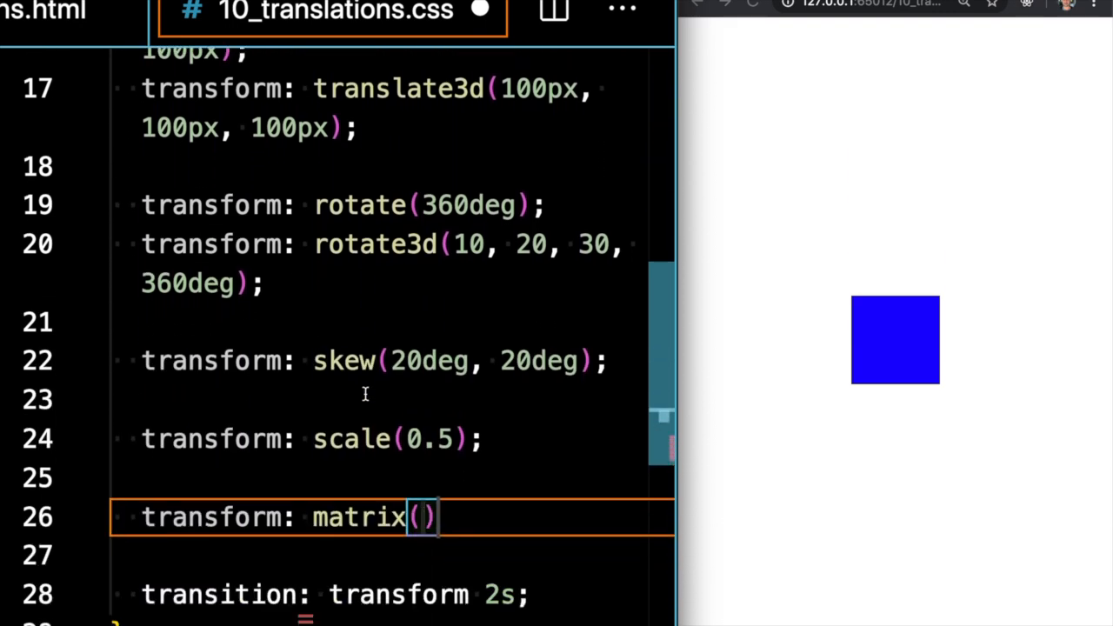
pyautogui.press('Enter')
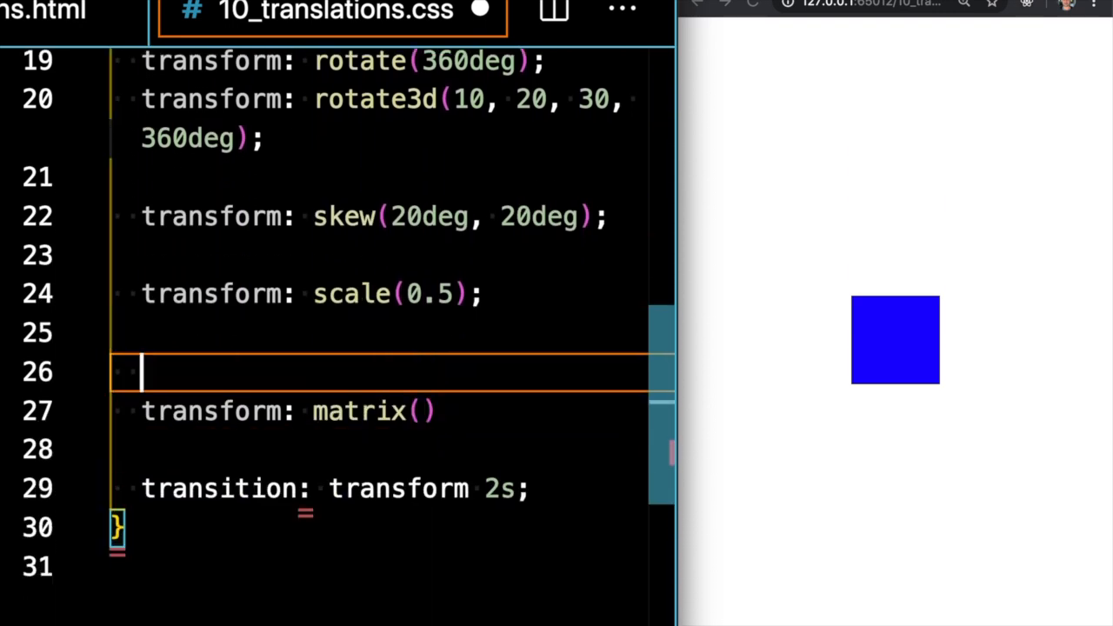
pyautogui.write('/* matrix(scaleX(),skewY(),skewX(),scaleY(),translateX(),translateY()) */')
pyautogui.click(392, 411)
pyautogui.write(';')
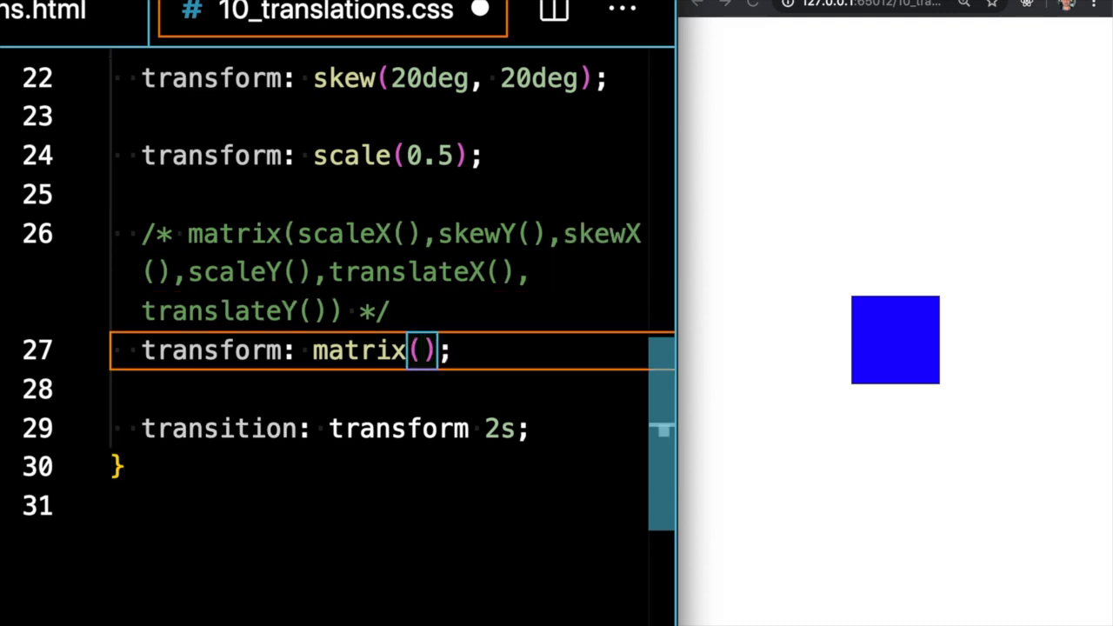
# - Set the matrix transform to matrix(2, 20, 20, .5, -50, 50)
pyautogui.write('2,')
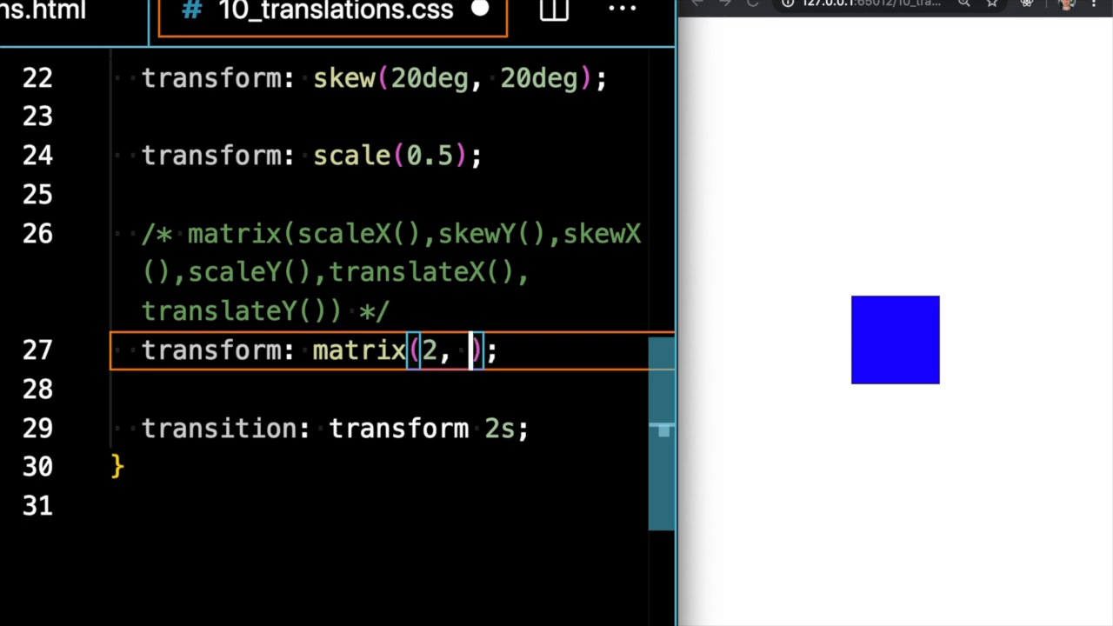
pyautogui.write('20')
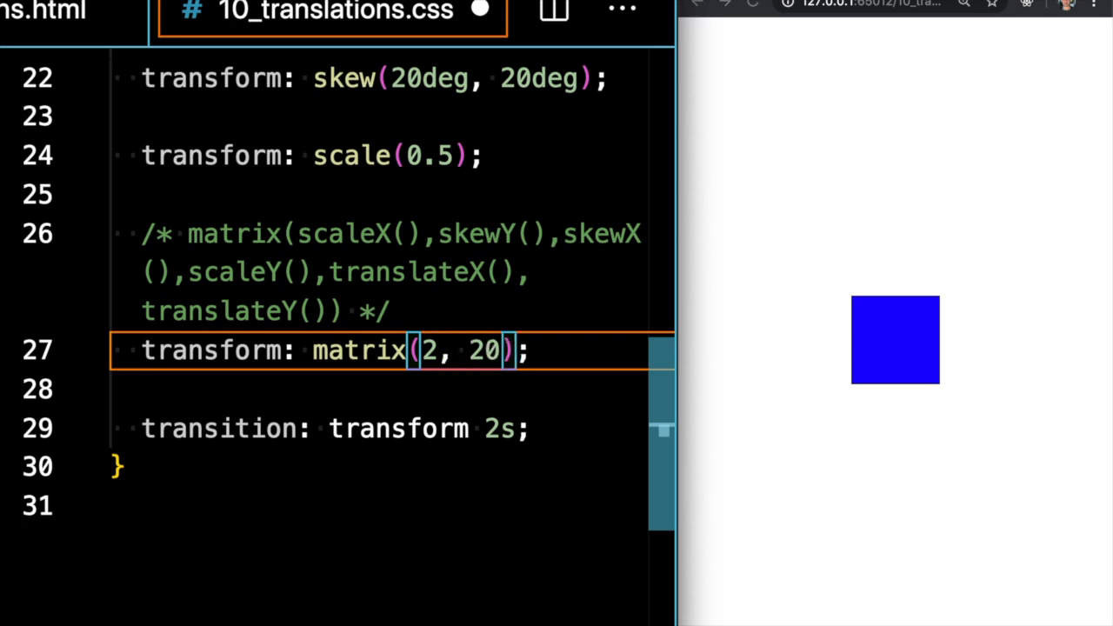
pyautogui.write(', 2')
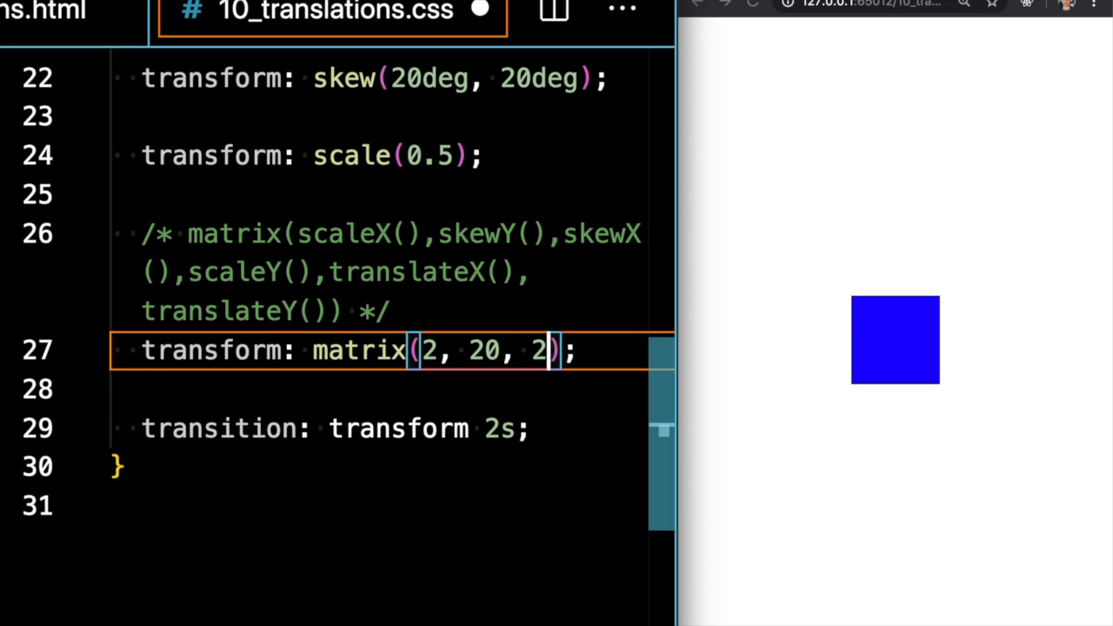
pyautogui.write('0,')
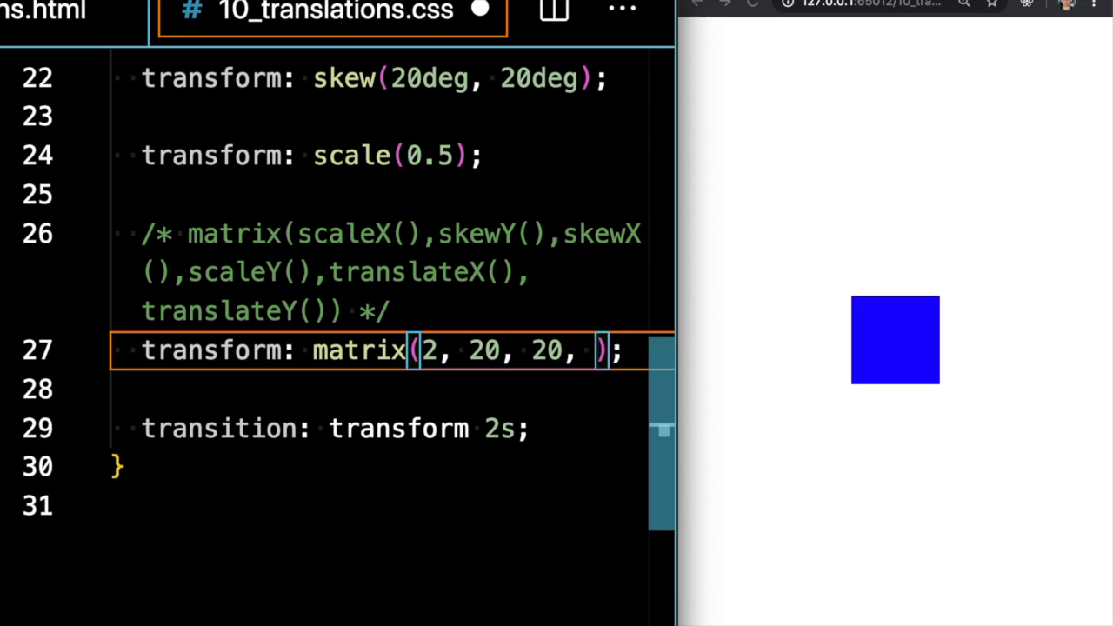
pyautogui.write('.5,')
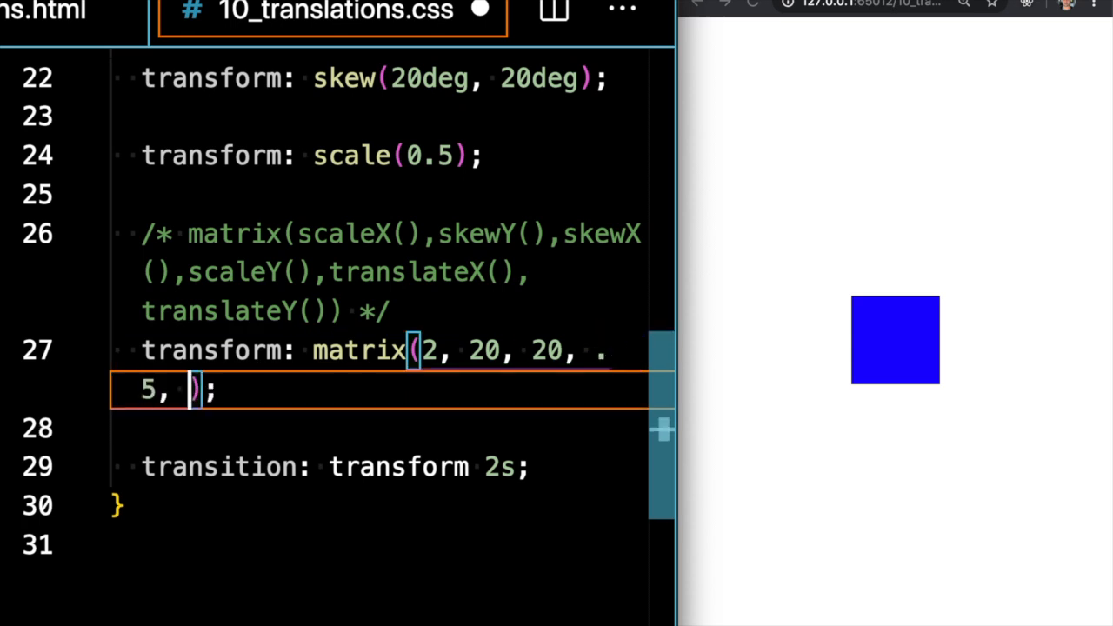
pyautogui.write('-50')
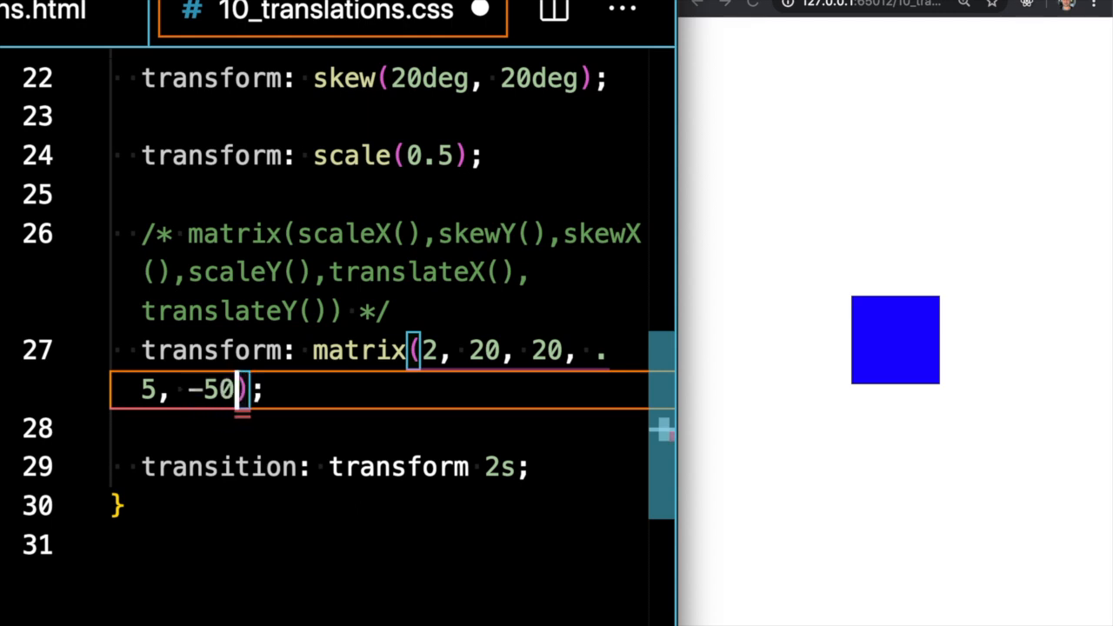
pyautogui.write(',')
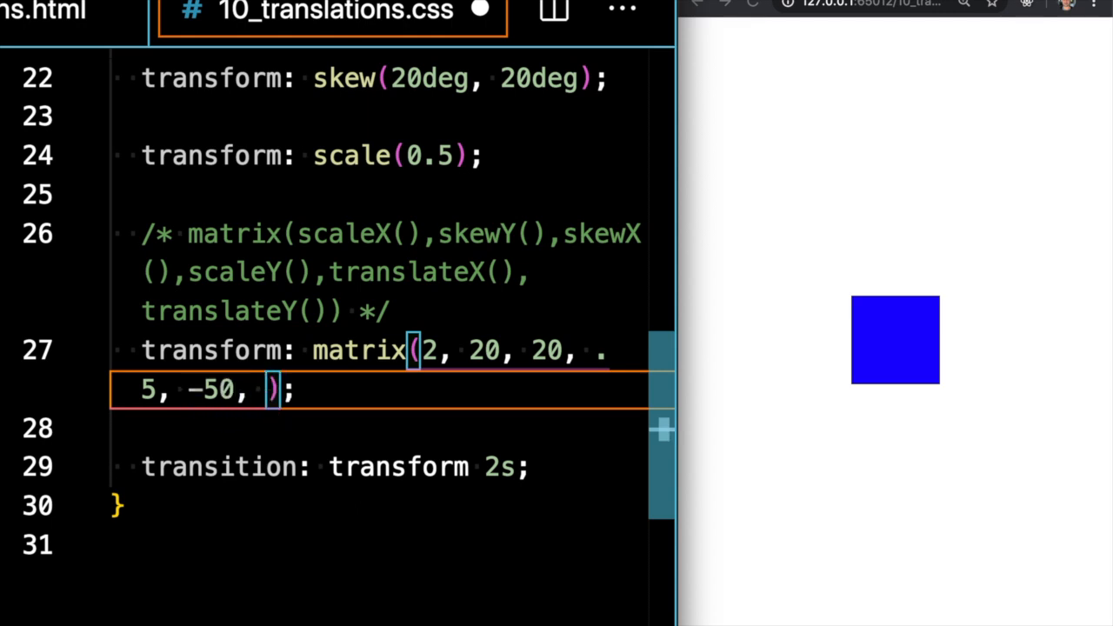
pyautogui.write('50')
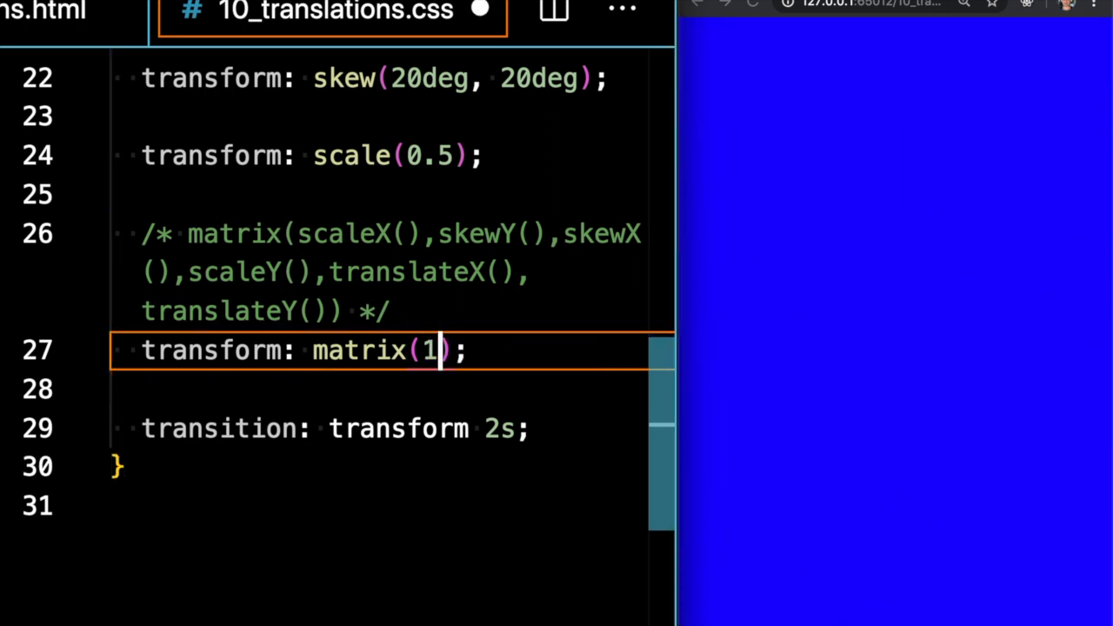
# - Change the matrix arguments to matrix(2, 2, 2, .5, -50, 50)
pyautogui.write(', 2, 3, 4, 5, 6')
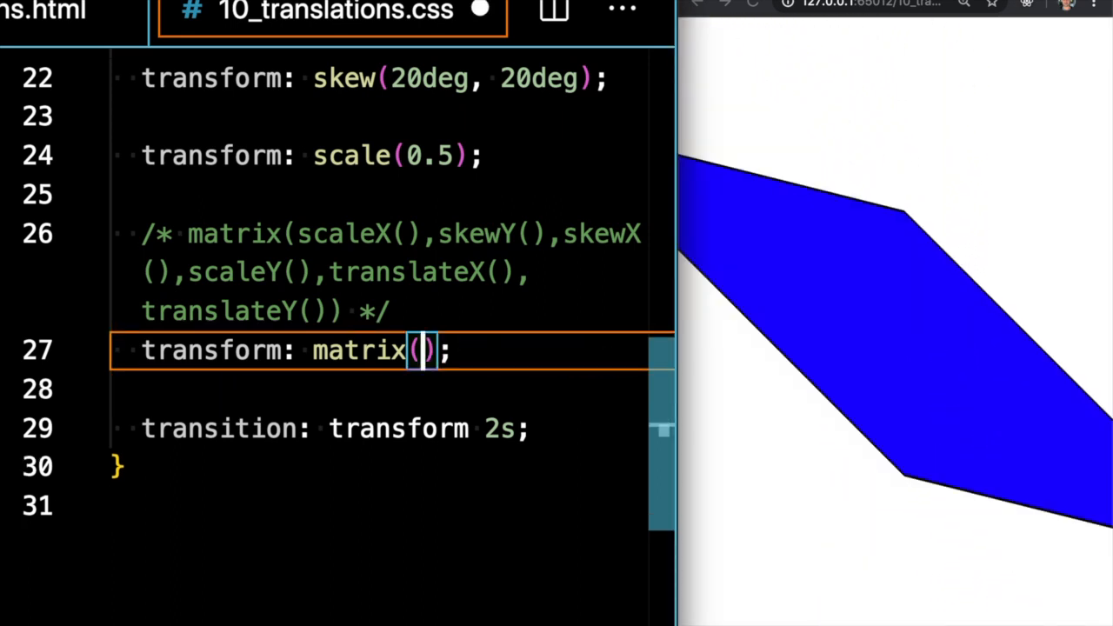
pyautogui.write('2,')
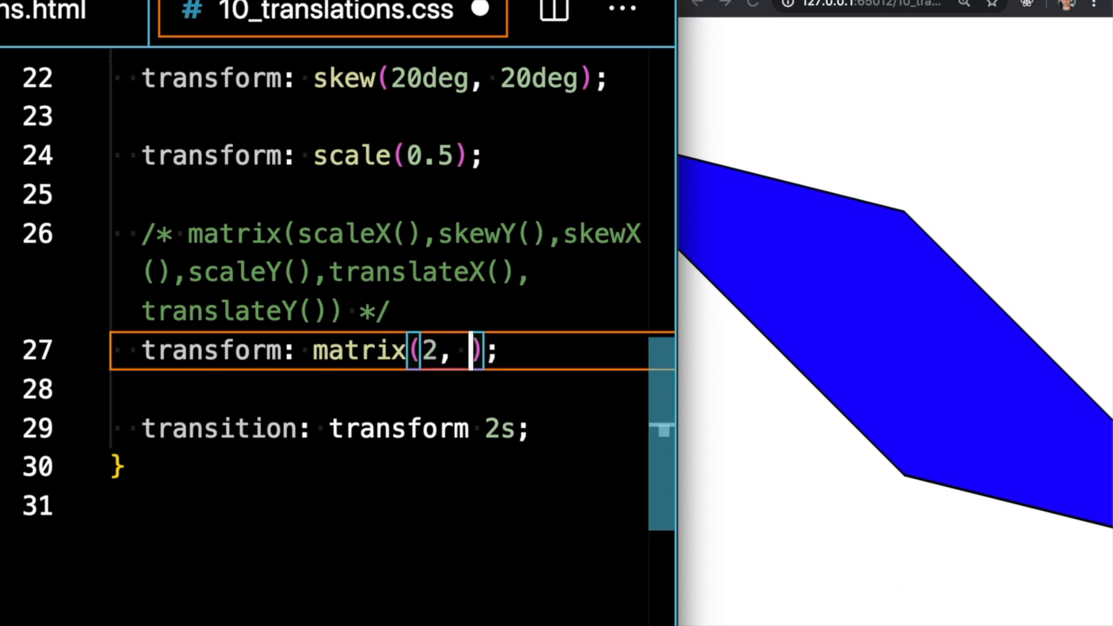
pyautogui.write('2, 2,')
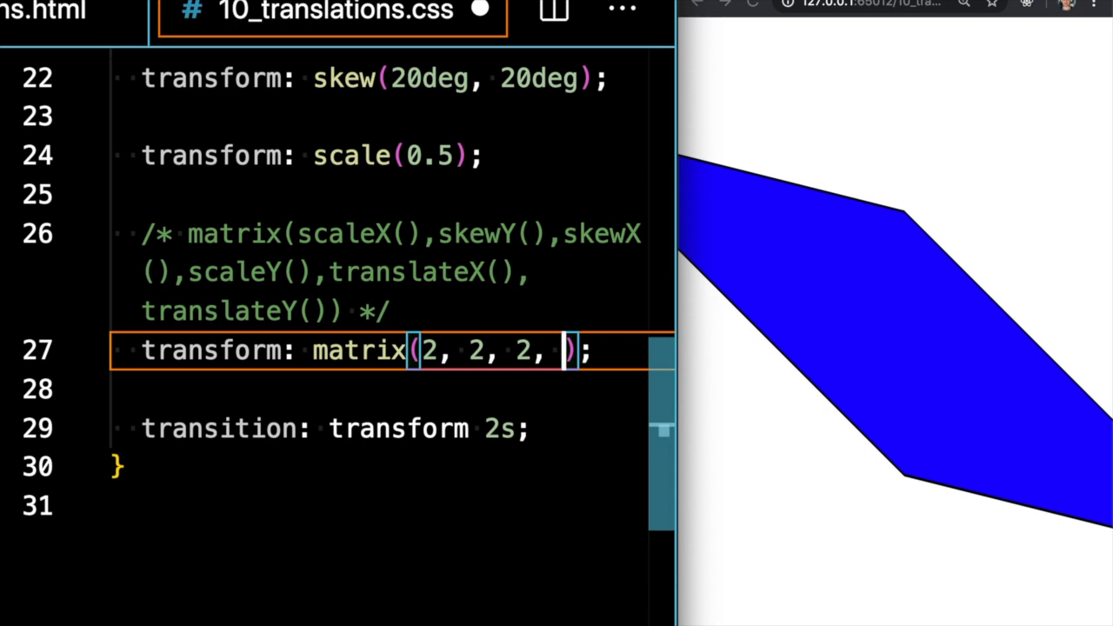
pyautogui.write('.5,')
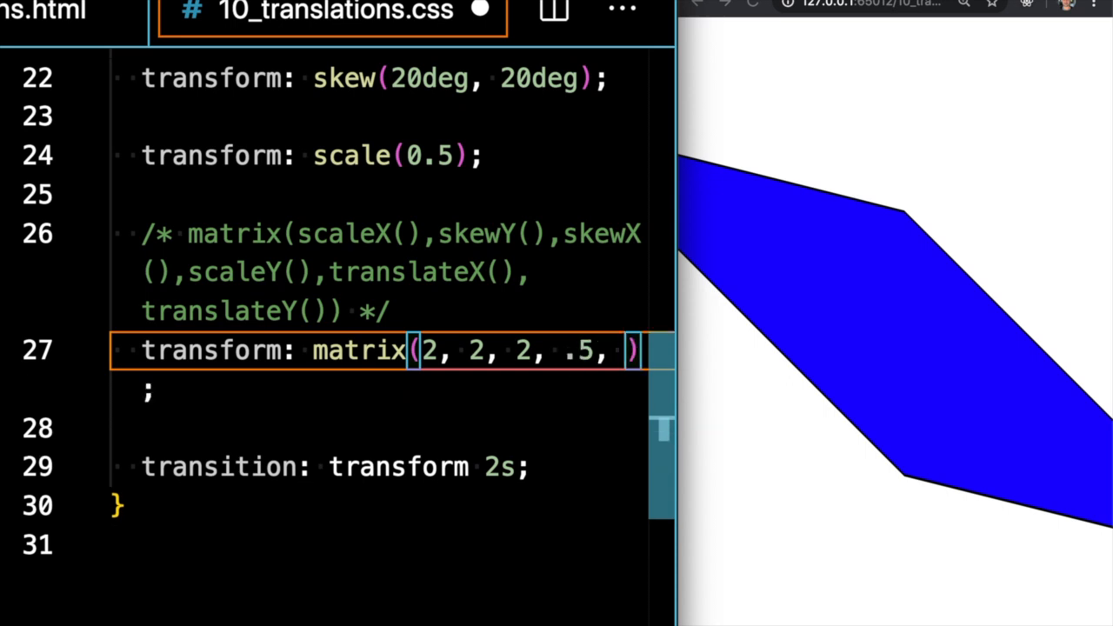
pyautogui.write('-5')
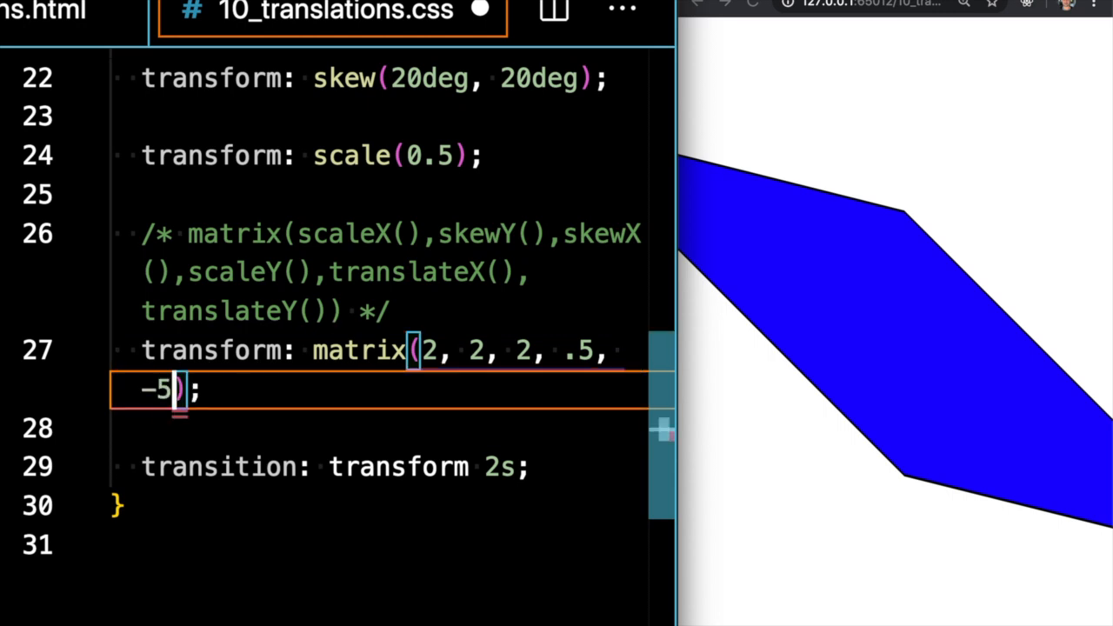
pyautogui.write('0,')
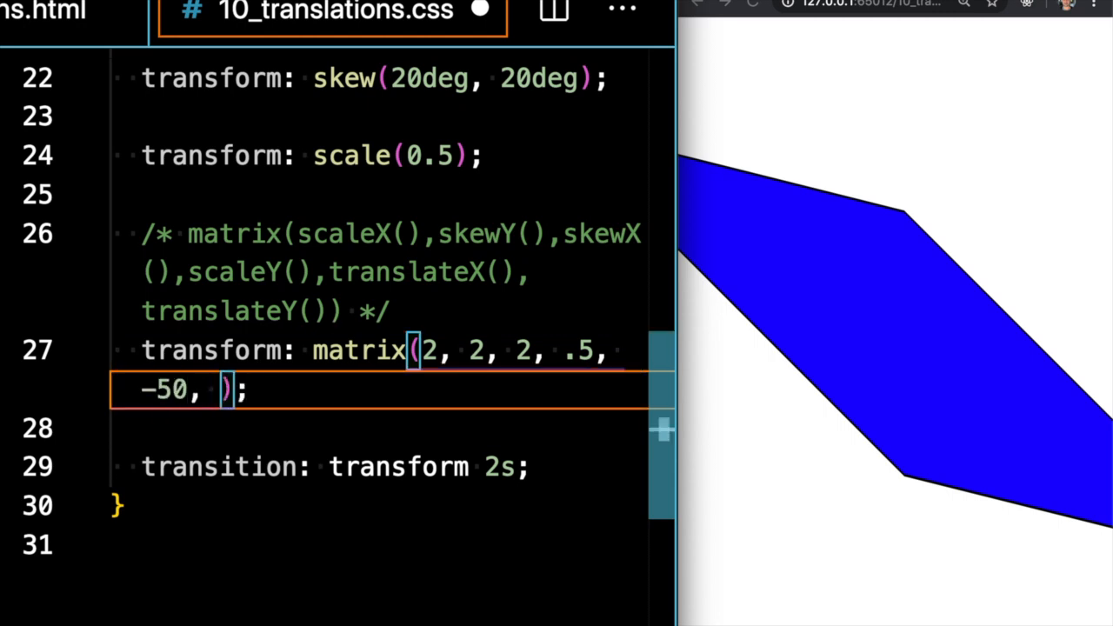
pyautogui.write('50')
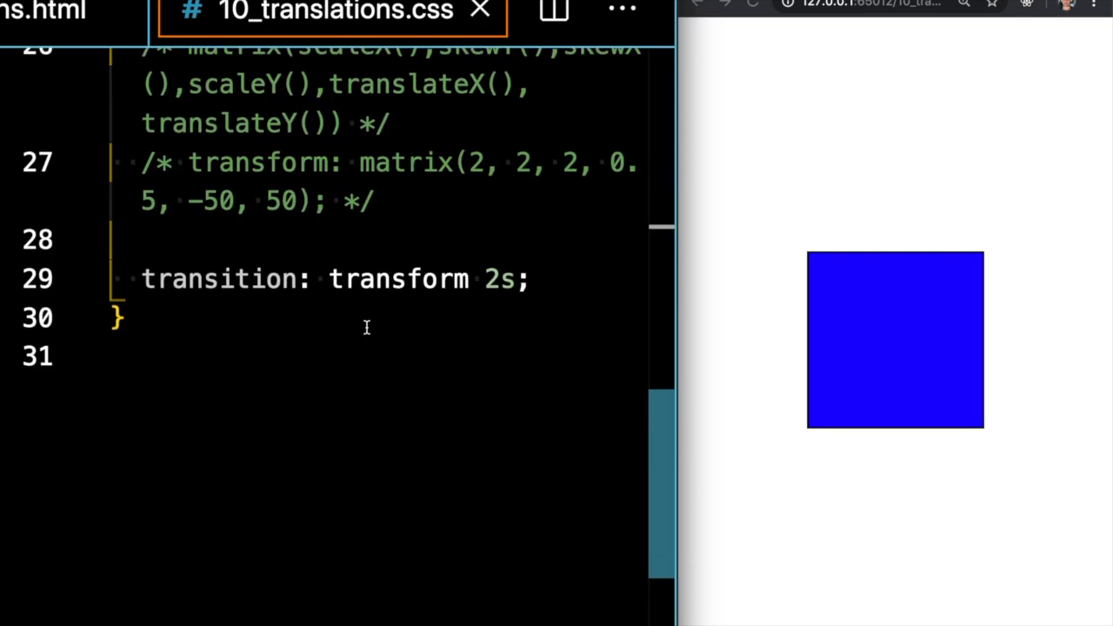
# - Set transform-origin: top on a new line in the div rule
pyautogui.scroll(-3)
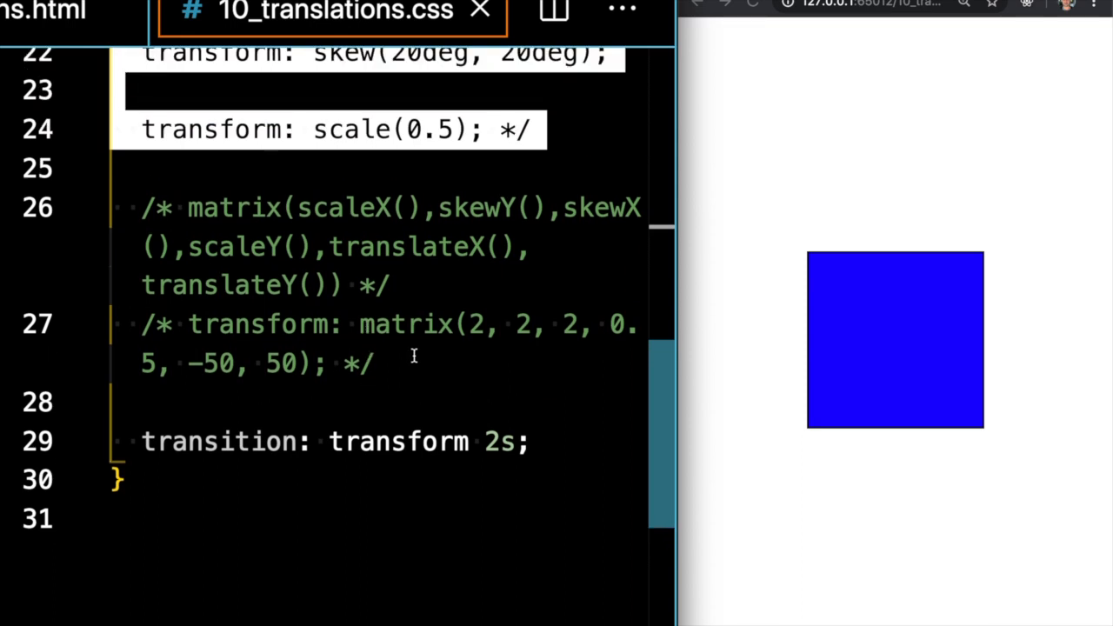
pyautogui.press('Enter')
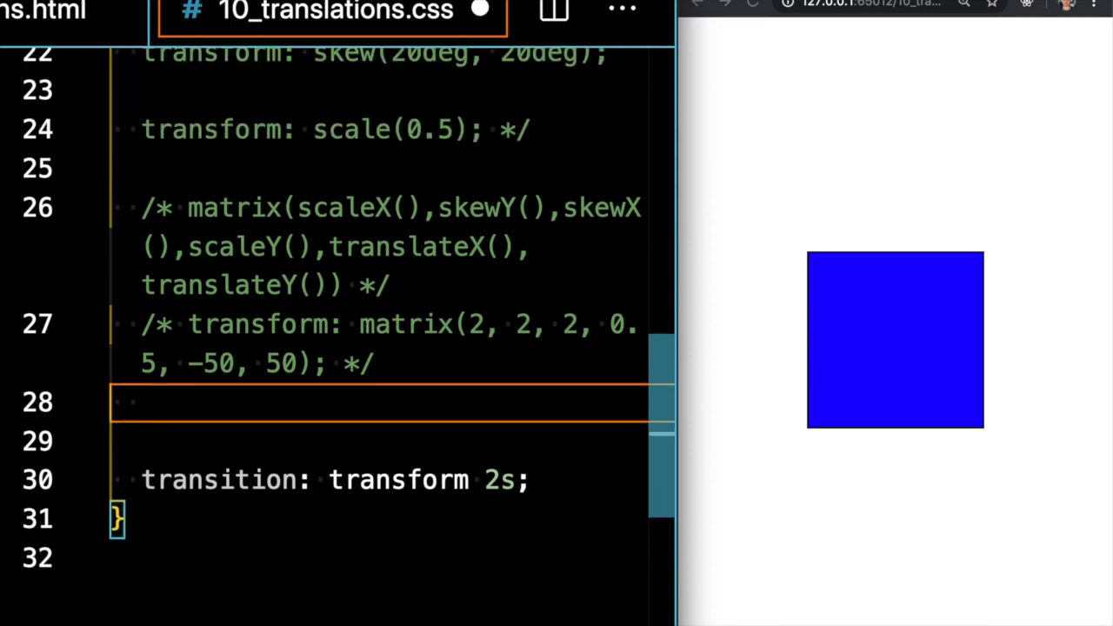
pyautogui.write('tr')
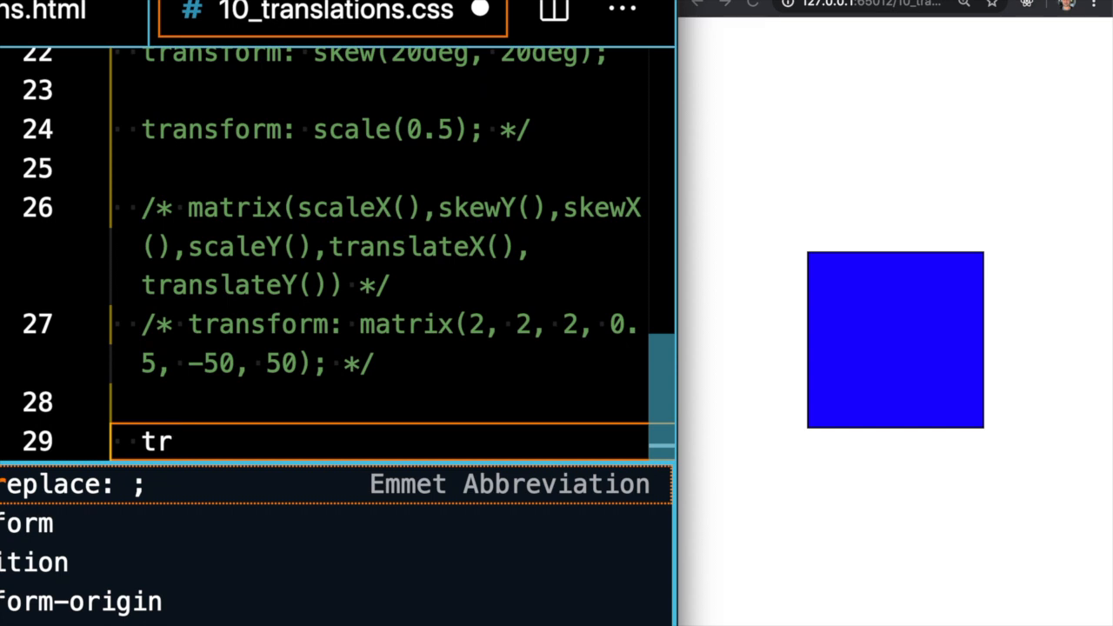
pyautogui.write('ansform-origin: ;')
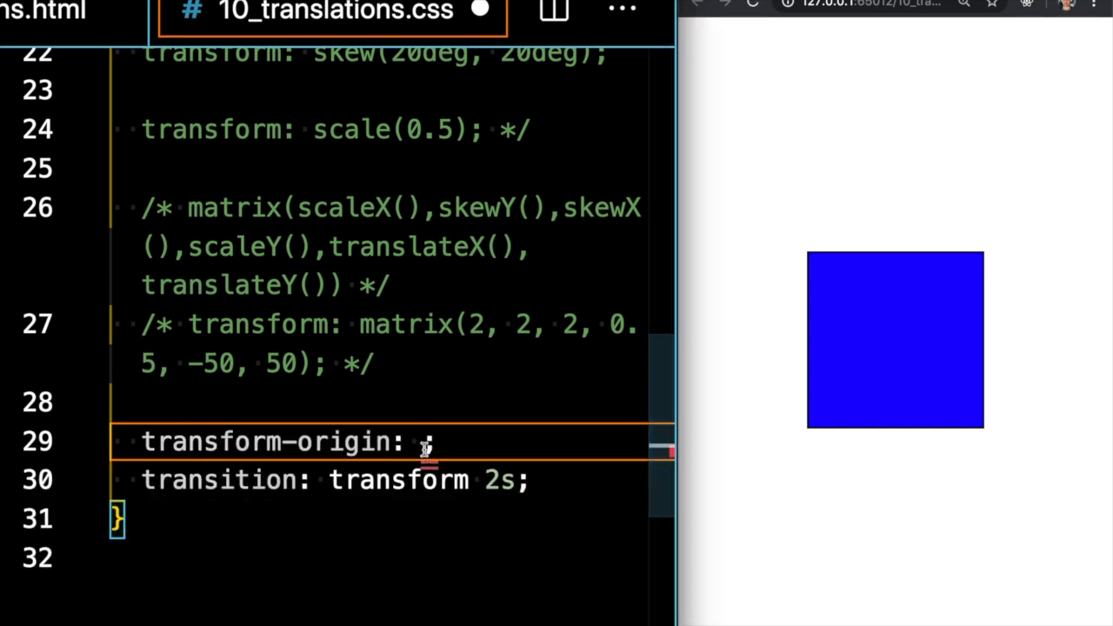
pyautogui.write('top')
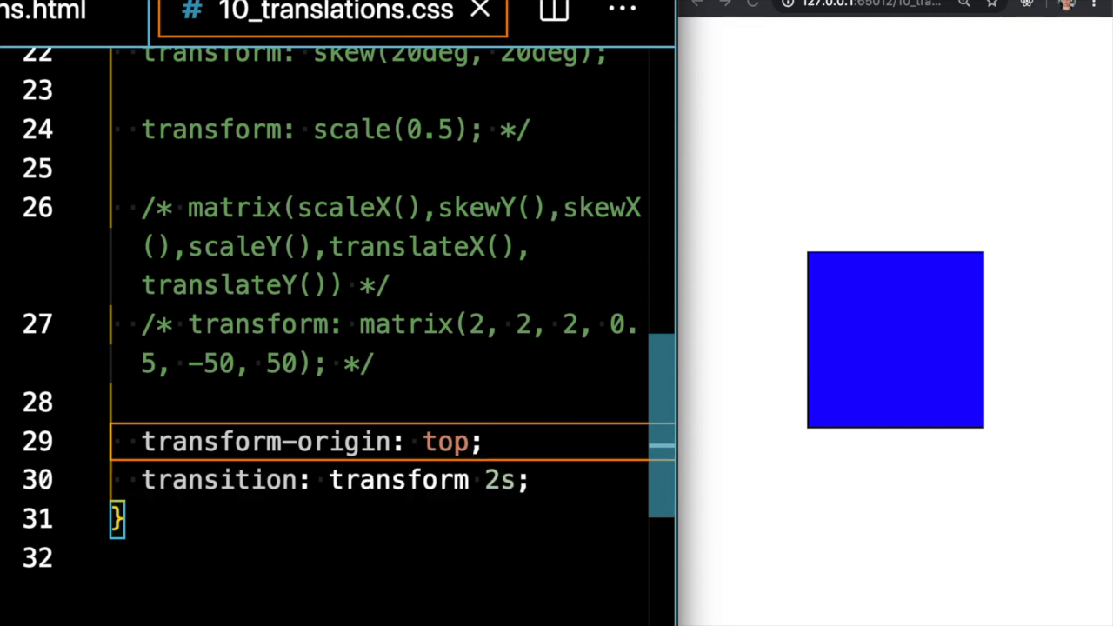
# - Add a transform: perspective(1.25cm) declaration
pyautogui.write('tra')
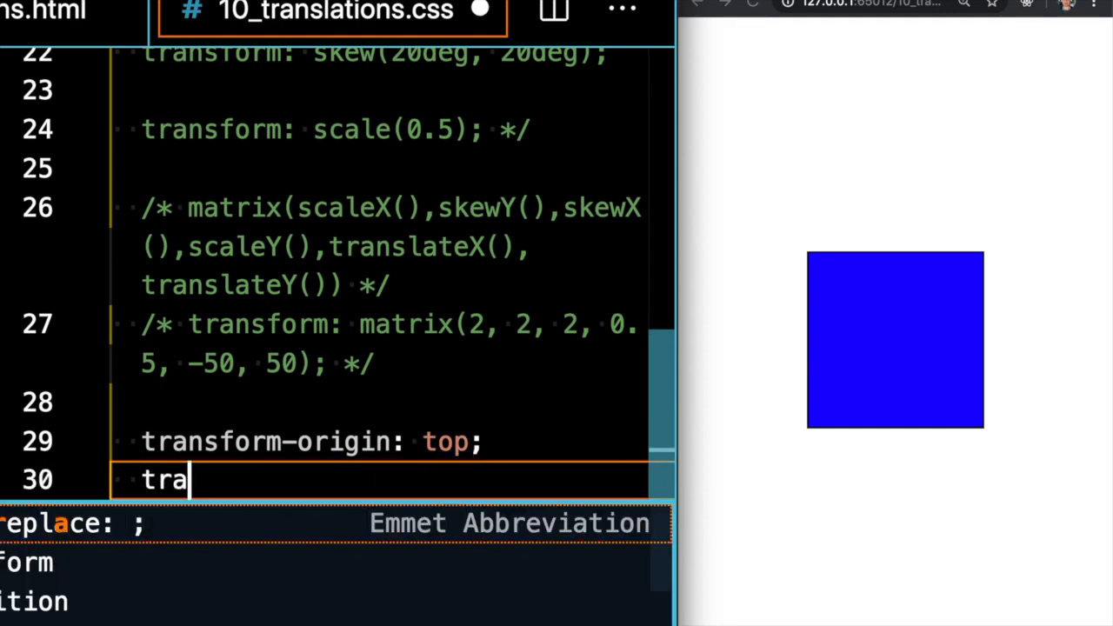
pyautogui.write('nsform: perspective(')
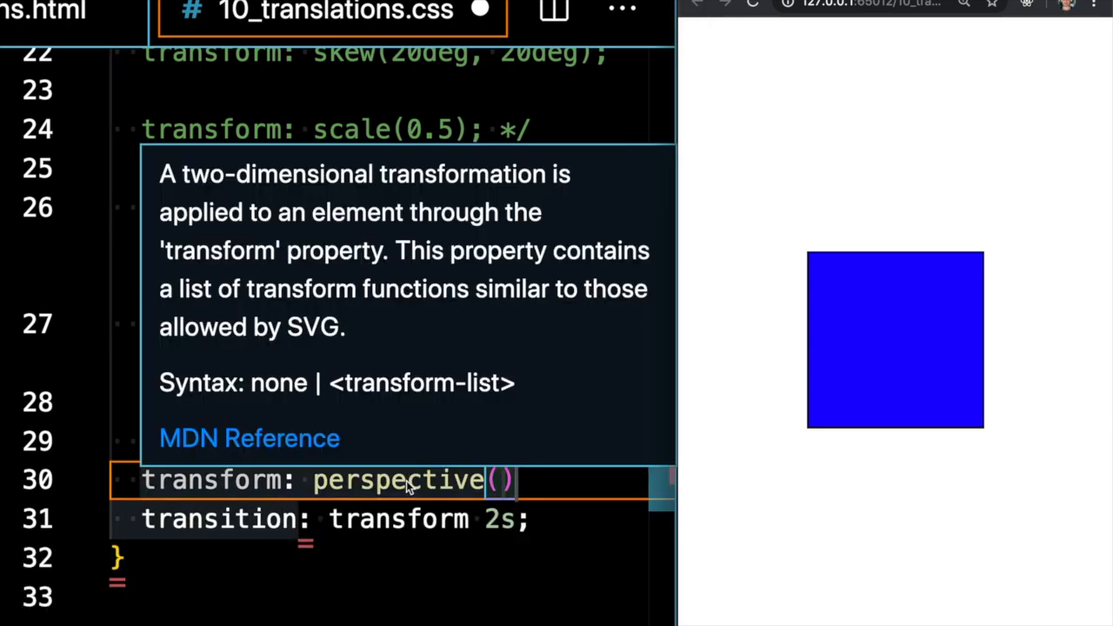
pyautogui.write('1.2')
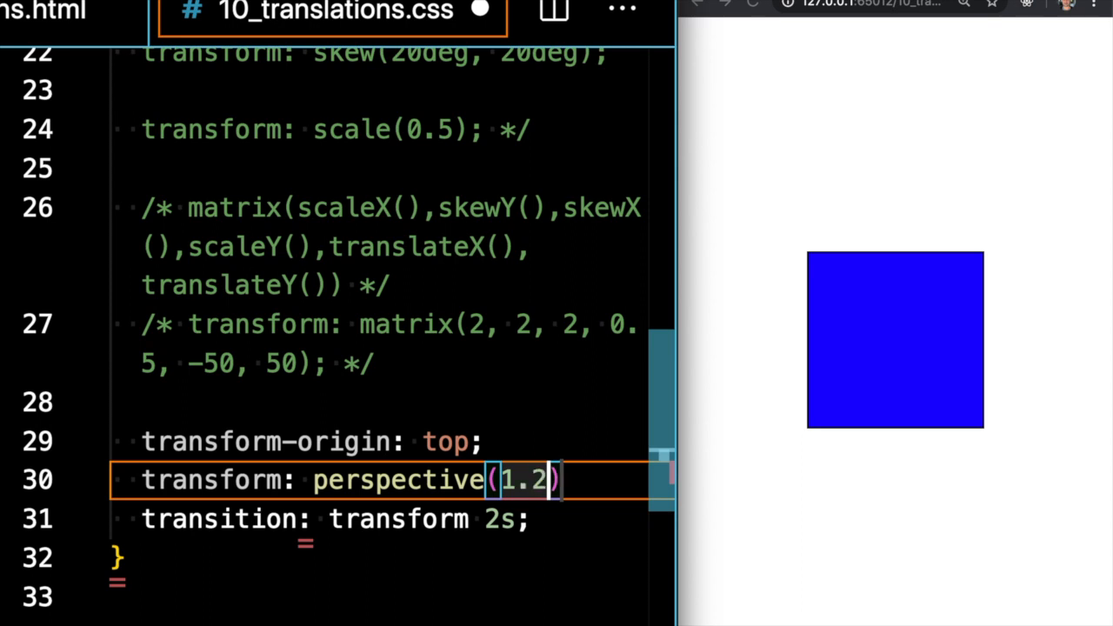
pyautogui.write('5cm')
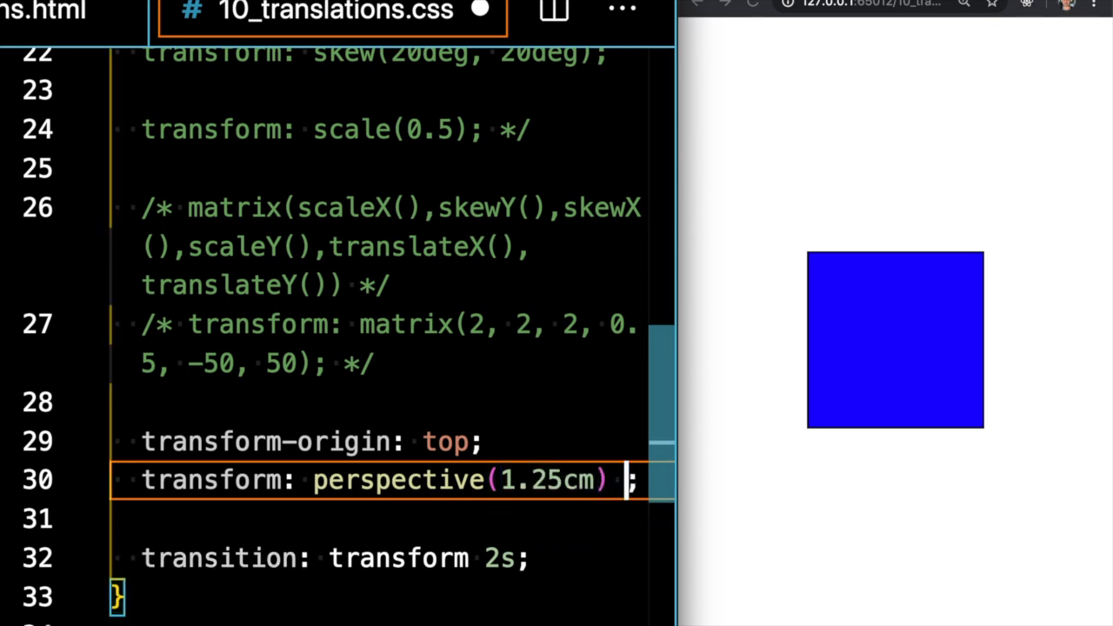
# - Append rotate3d(1, 0, 0, 45deg) after the perspective transform and change transform-origin to center
pyautogui.write('rotate3d(')
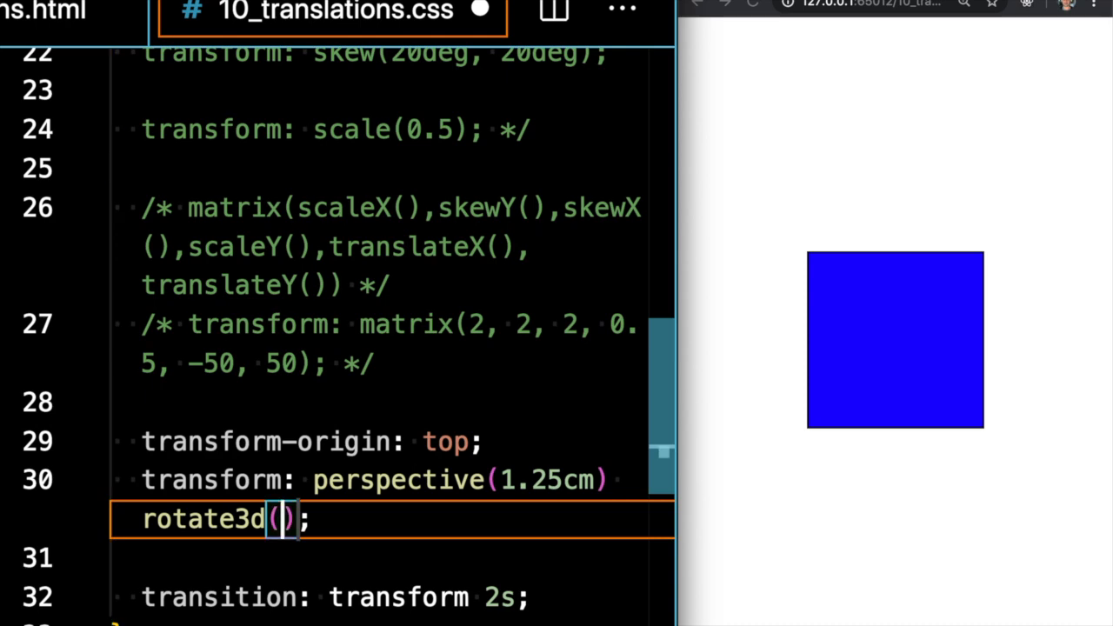
pyautogui.write('1')
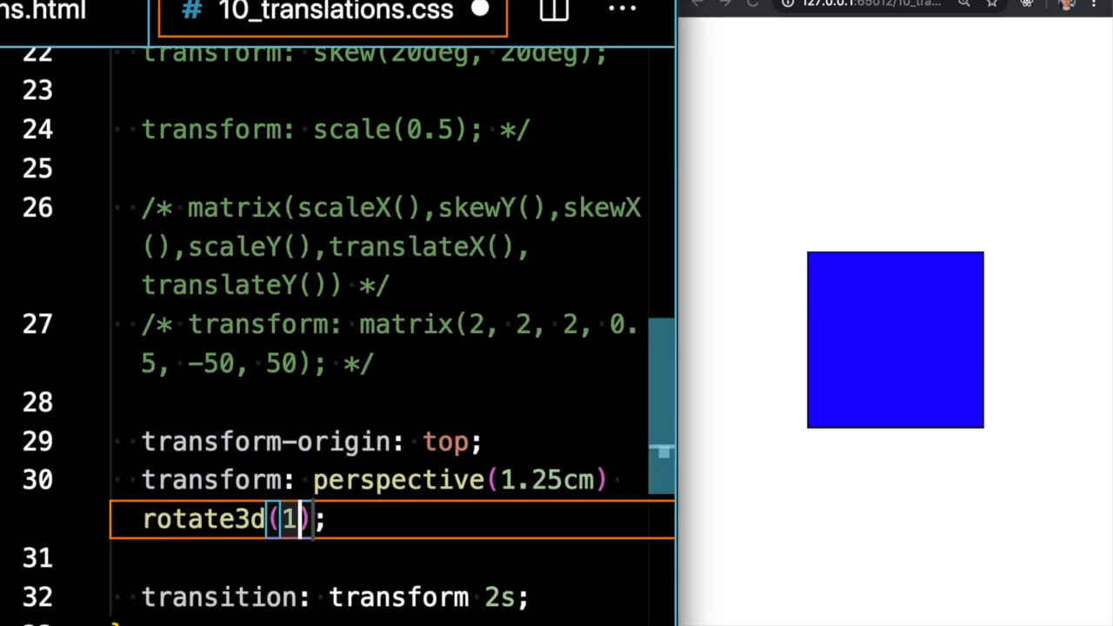
pyautogui.write(', 0, 0')
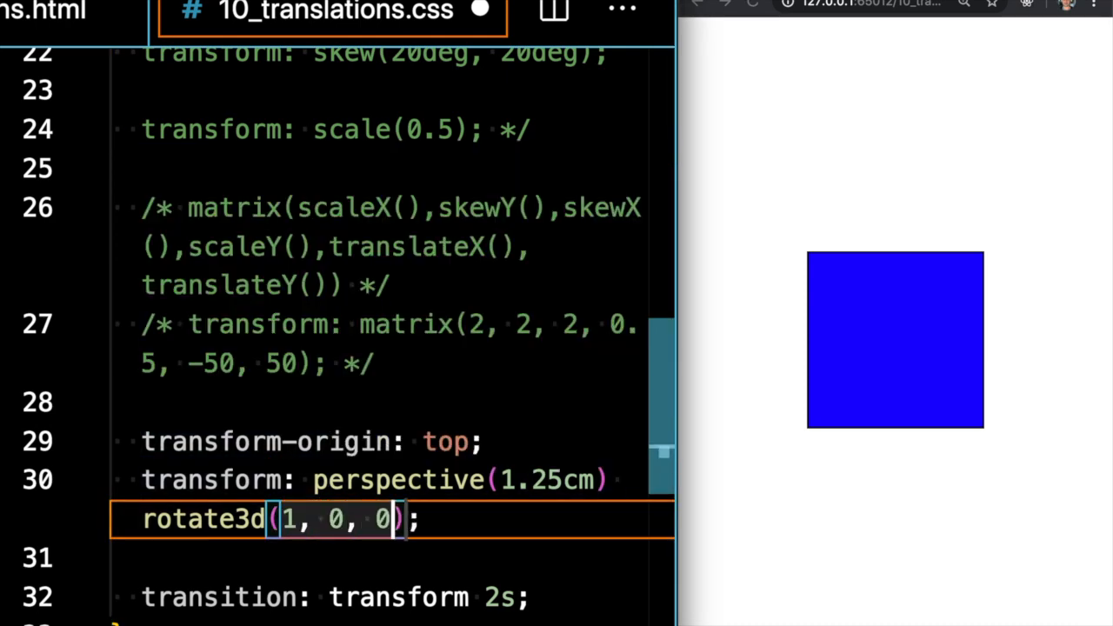
pyautogui.write(', 45')
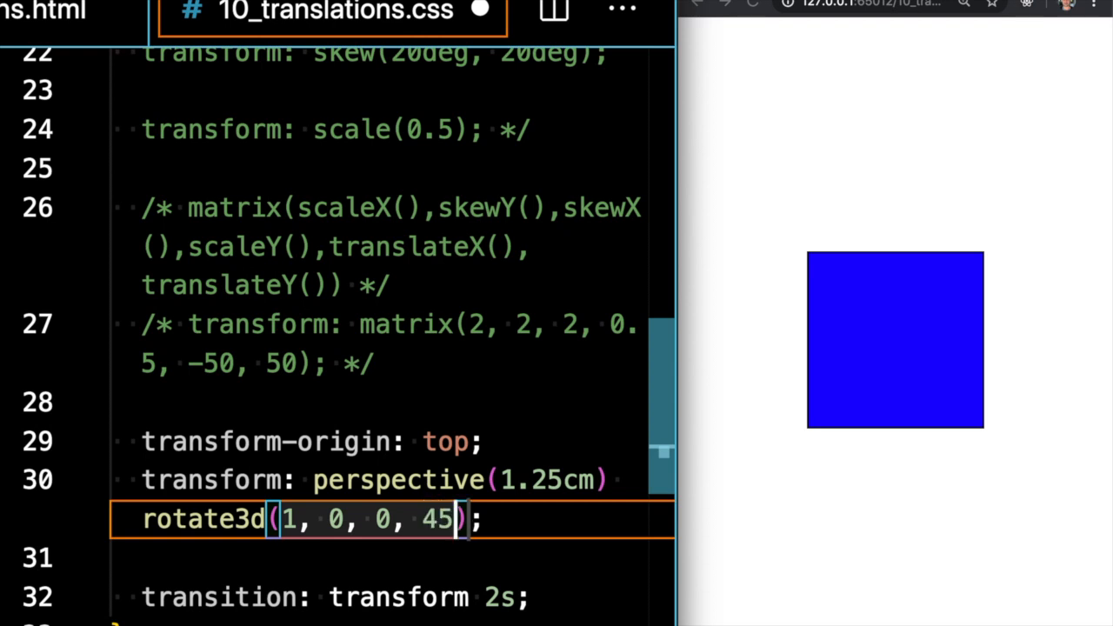
pyautogui.write('de')
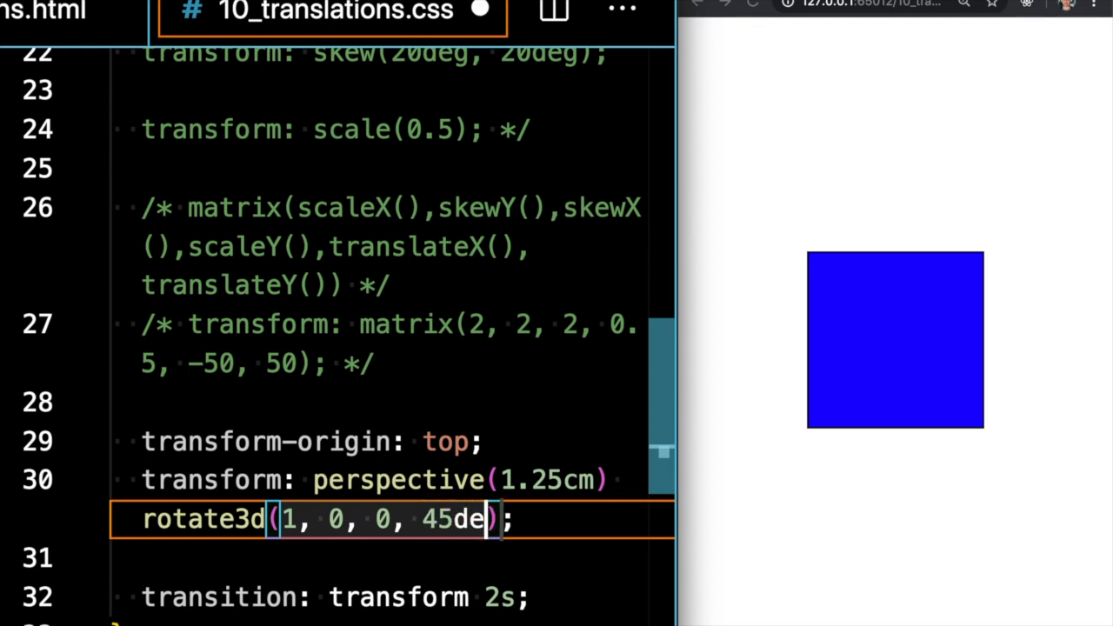
pyautogui.write('g')
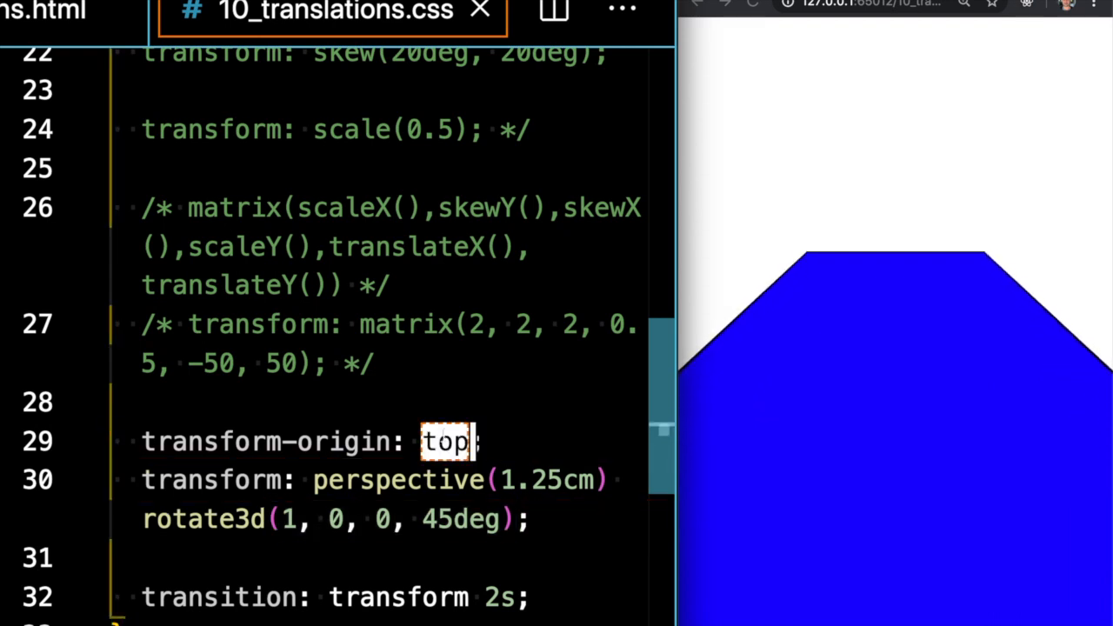
pyautogui.write('bottom')
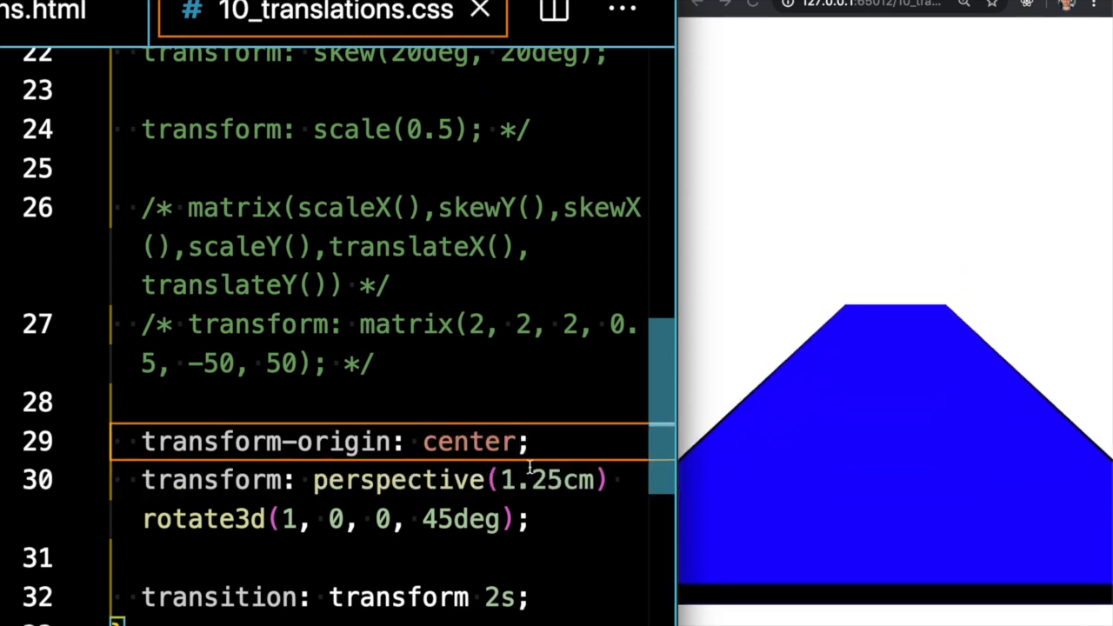
pyautogui.doubleClick(470, 442)
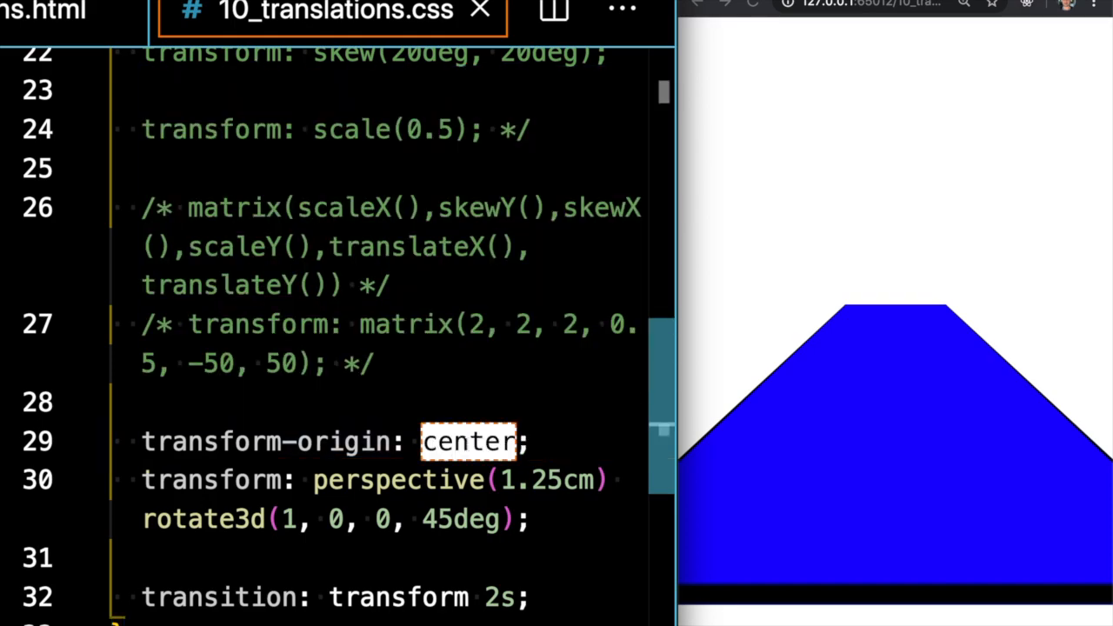